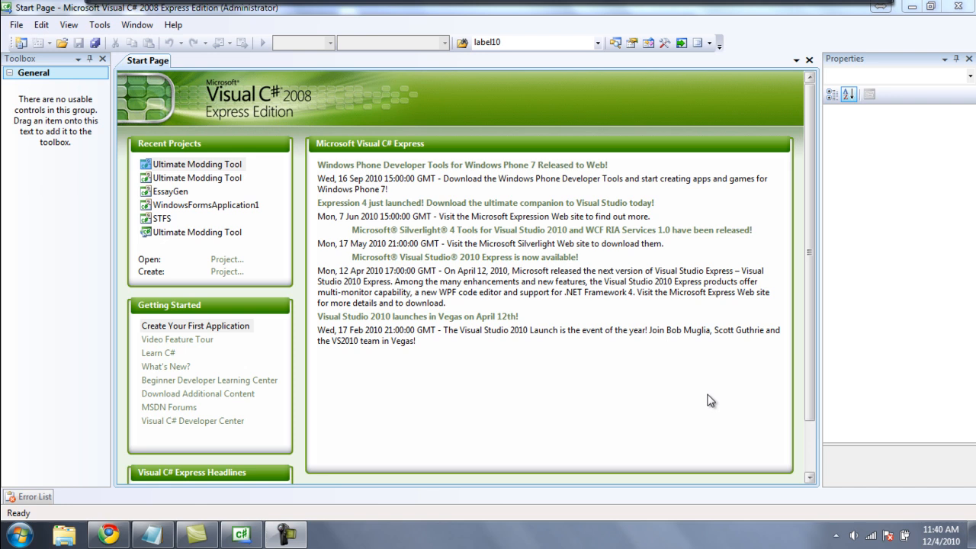
{"action": "mouse_move", "coordinate": [579, 401]}
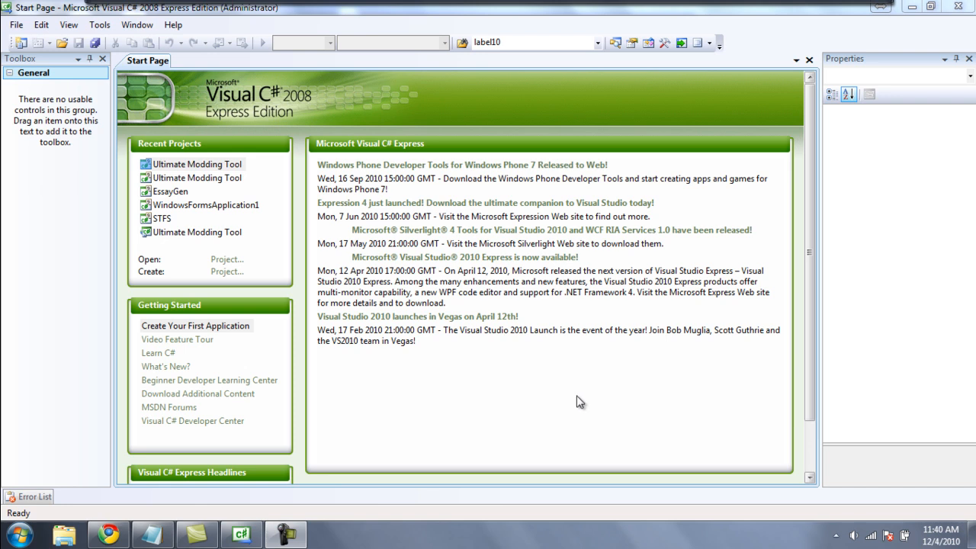
{"action": "mouse_move", "coordinate": [485, 367]}
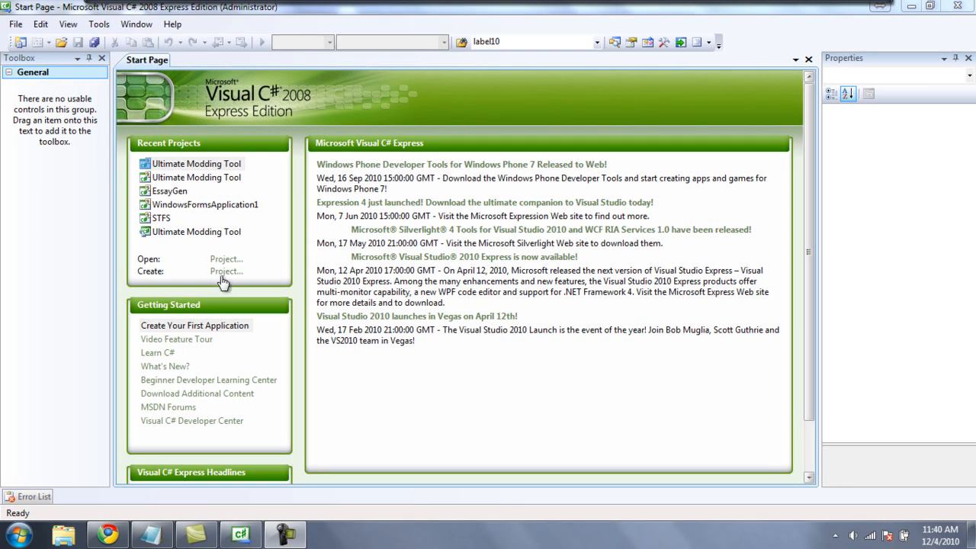
Create a new Windows Forms Application project named Avatar Viewer.
{"action": "left_click", "coordinate": [226, 272]}
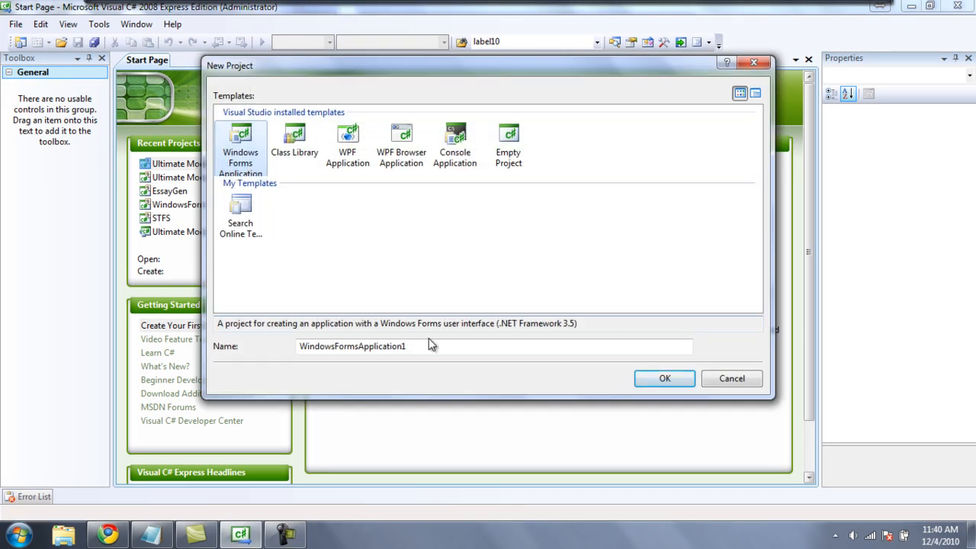
{"action": "type", "text": "A"}
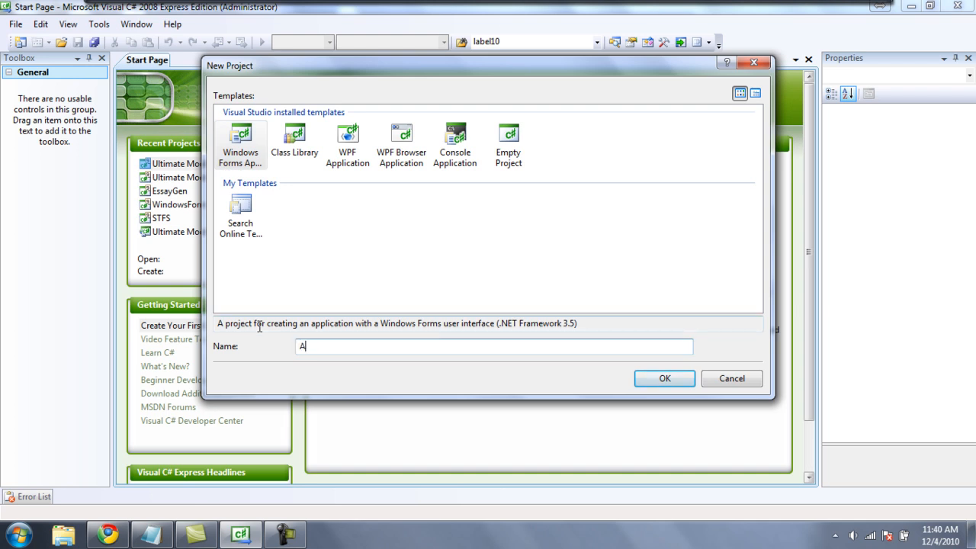
{"action": "type", "text": "vatar Viewe"}
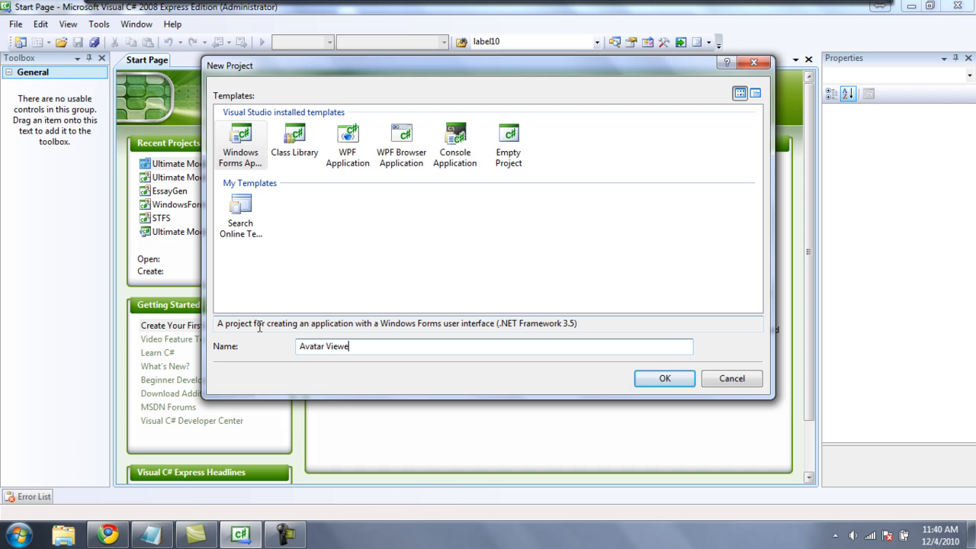
{"action": "left_click", "coordinate": [663, 390]}
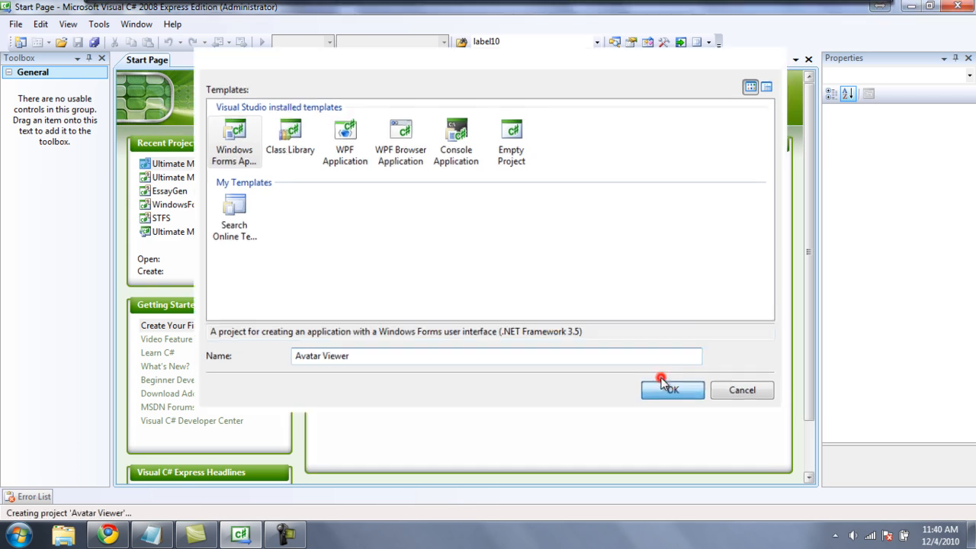
{"action": "left_click", "coordinate": [671, 391]}
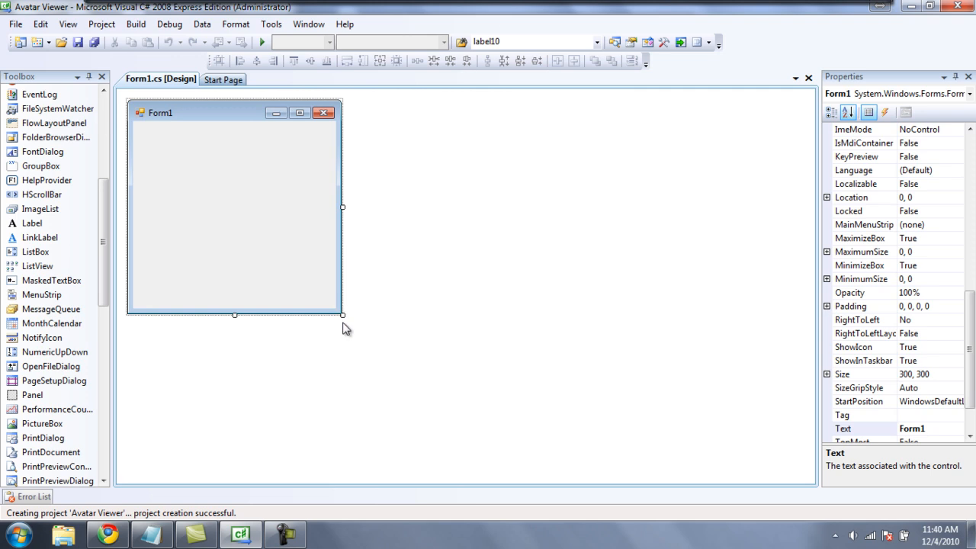
{"action": "mouse_move", "coordinate": [341, 315]}
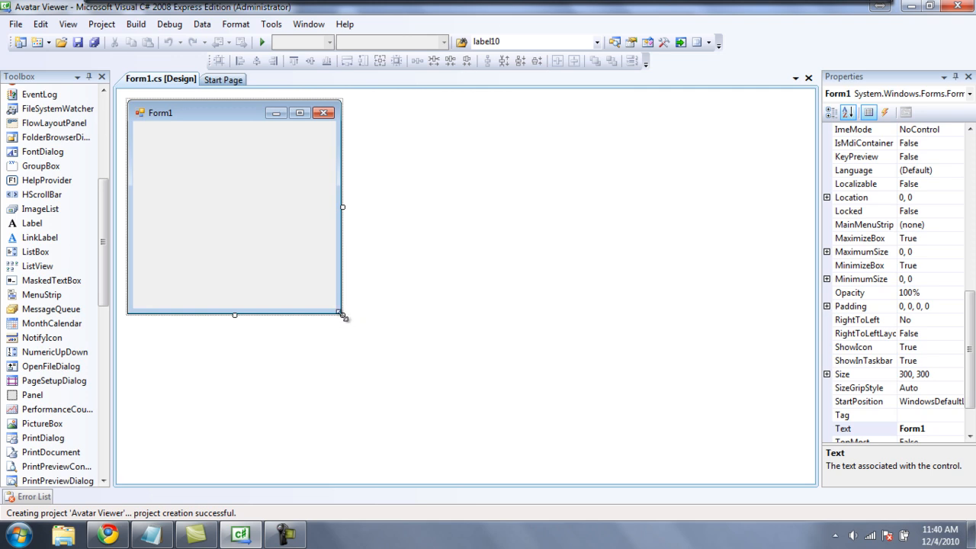
Resize Form1 to a taller, narrower 277 by 473 window.
{"action": "left_click_drag", "start_coordinate": [341, 314], "coordinate": [382, 412]}
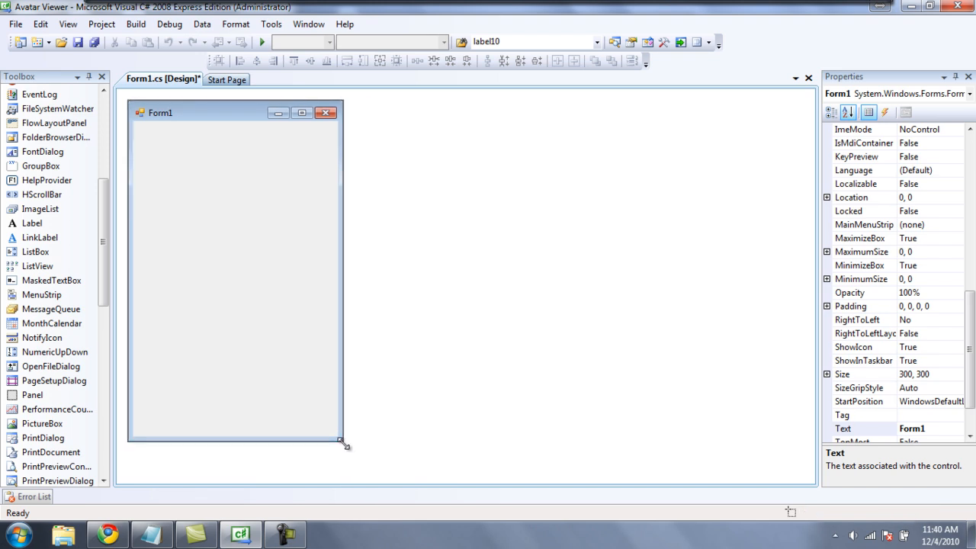
{"action": "left_click_drag", "start_coordinate": [345, 442], "coordinate": [302, 418]}
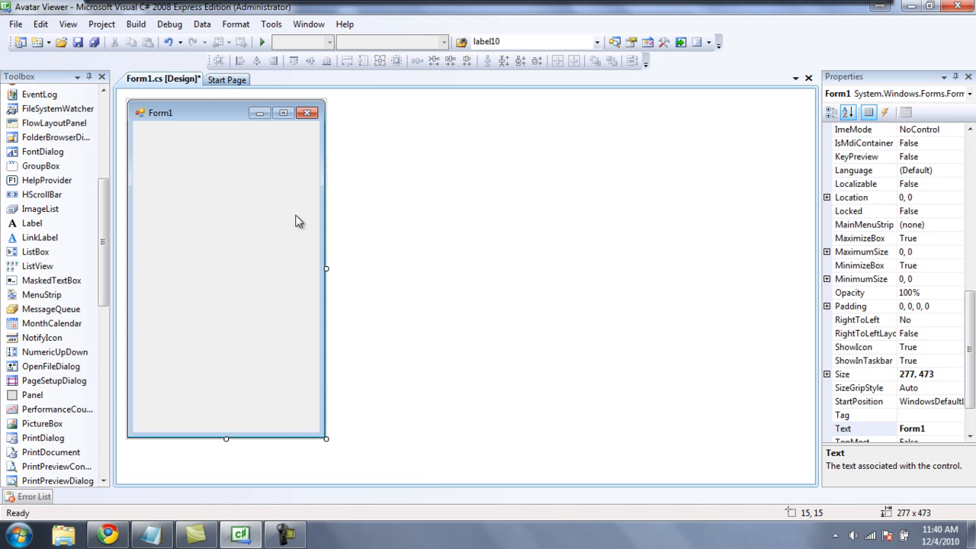
{"action": "mouse_move", "coordinate": [196, 204]}
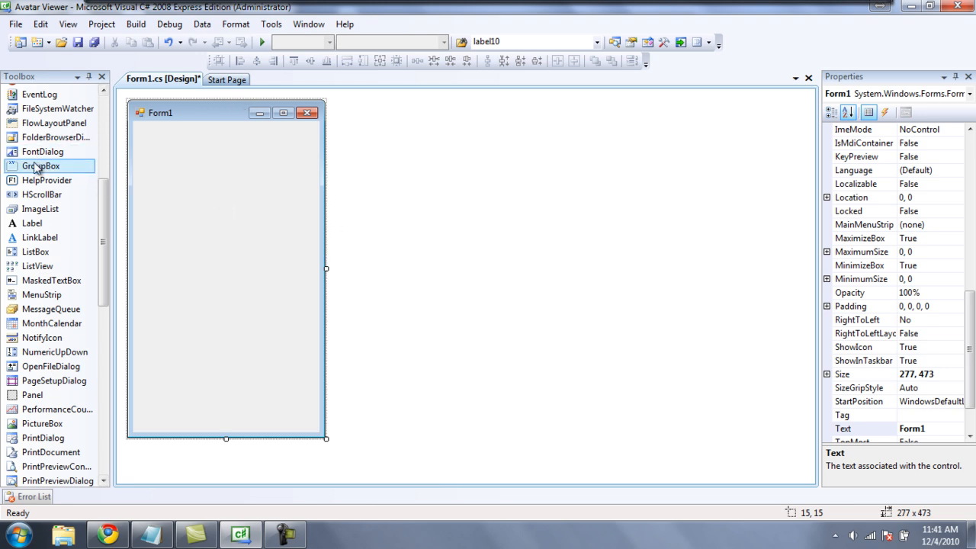
Add a group box captioned Search with a widened text box near its top.
{"action": "left_click_drag", "start_coordinate": [41, 165], "coordinate": [202, 198]}
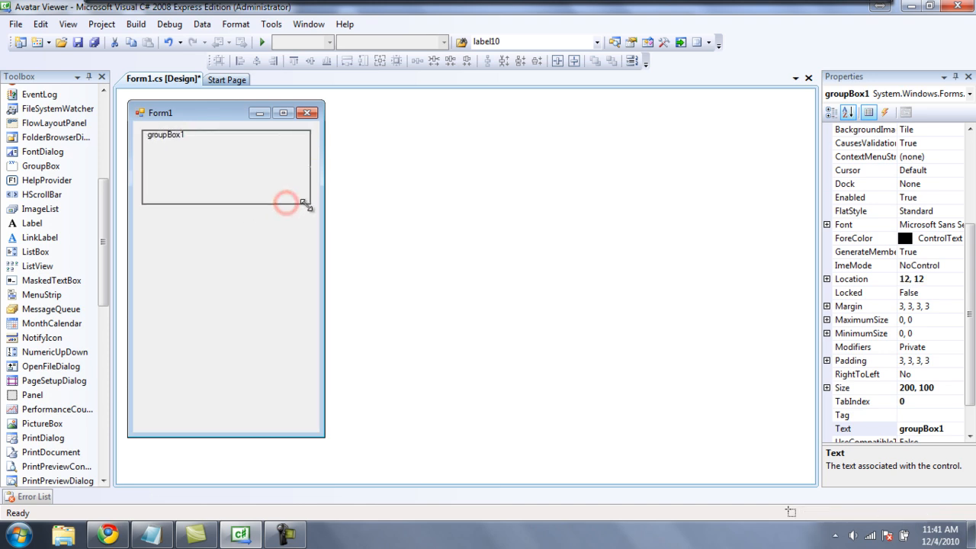
{"action": "left_click_drag", "start_coordinate": [303, 204], "coordinate": [311, 195]}
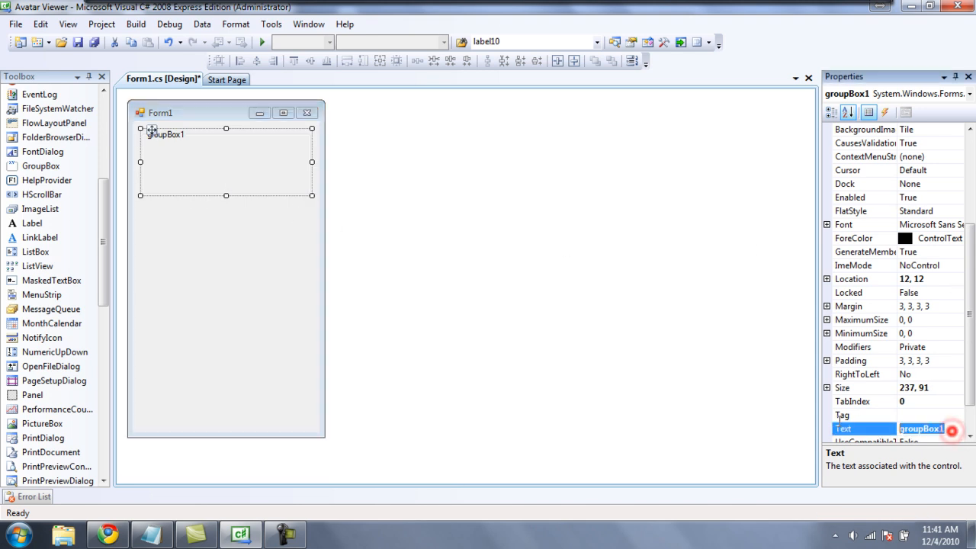
{"action": "type", "text": "Search"}
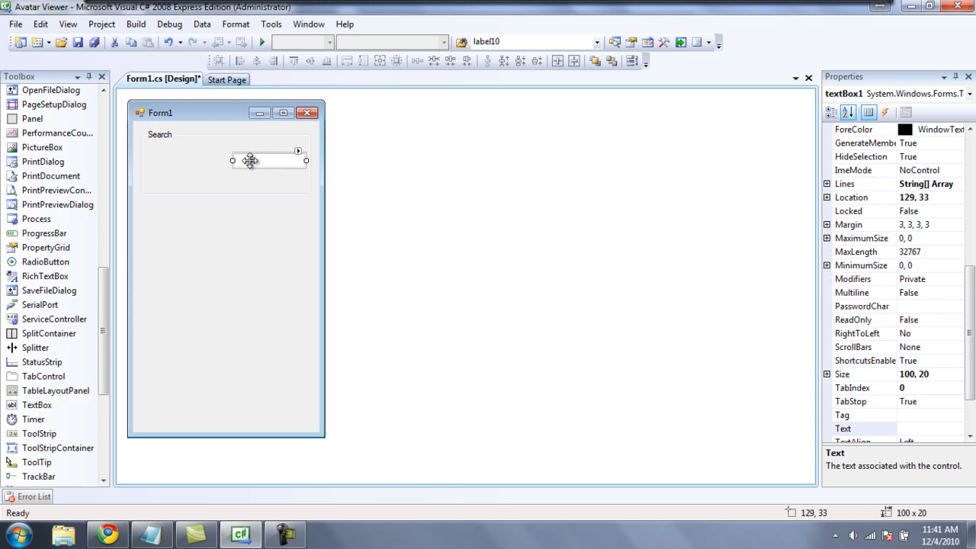
{"action": "left_click_drag", "start_coordinate": [250, 160], "coordinate": [233, 151]}
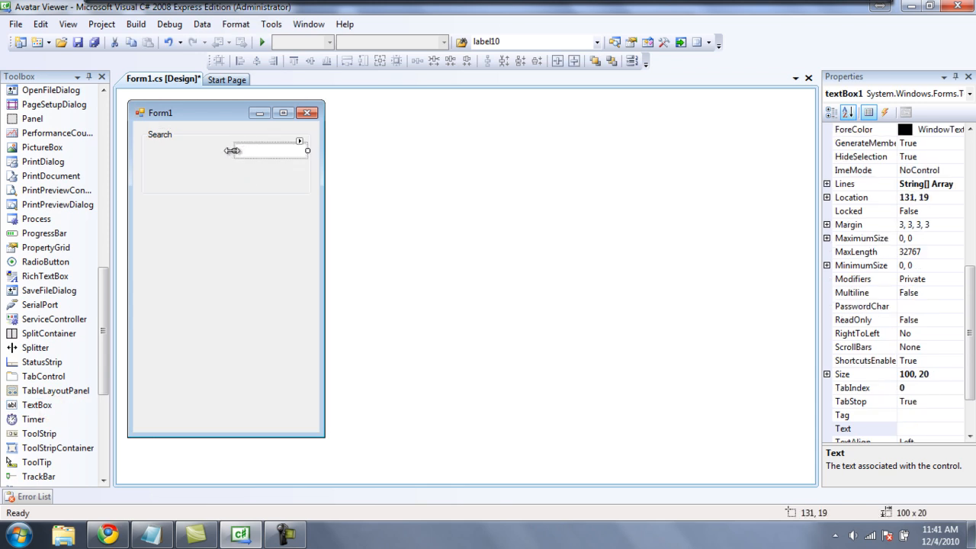
{"action": "left_click_drag", "start_coordinate": [232, 151], "coordinate": [205, 151]}
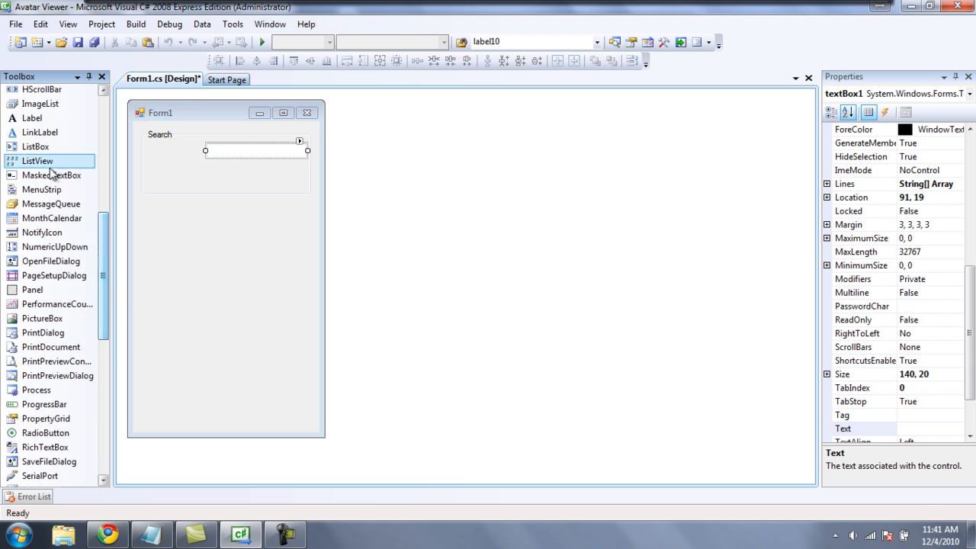
Add a Gamertag: label left of the text box and narrow the Search group box to fit.
{"action": "left_click", "coordinate": [176, 170]}
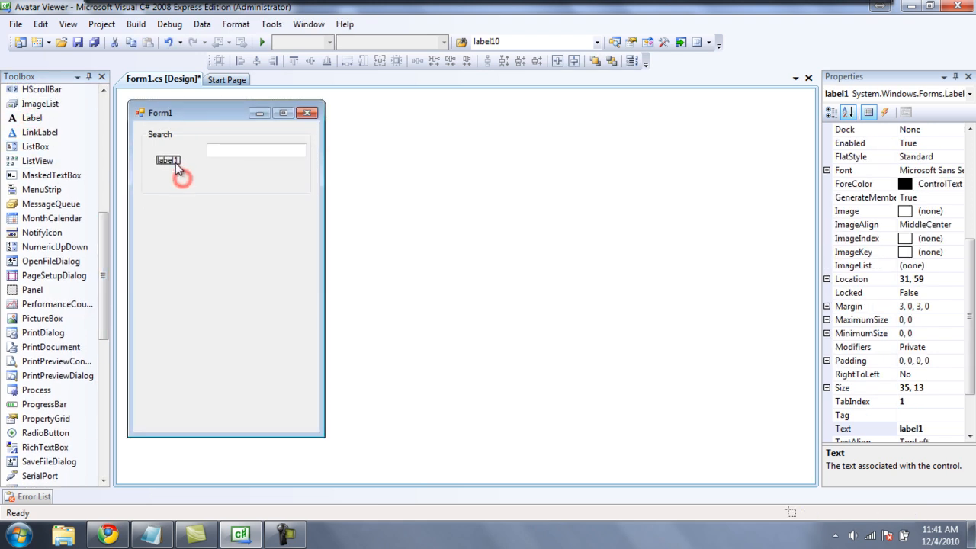
{"action": "left_click_drag", "start_coordinate": [168, 160], "coordinate": [158, 151]}
{"action": "type", "text": "G"}
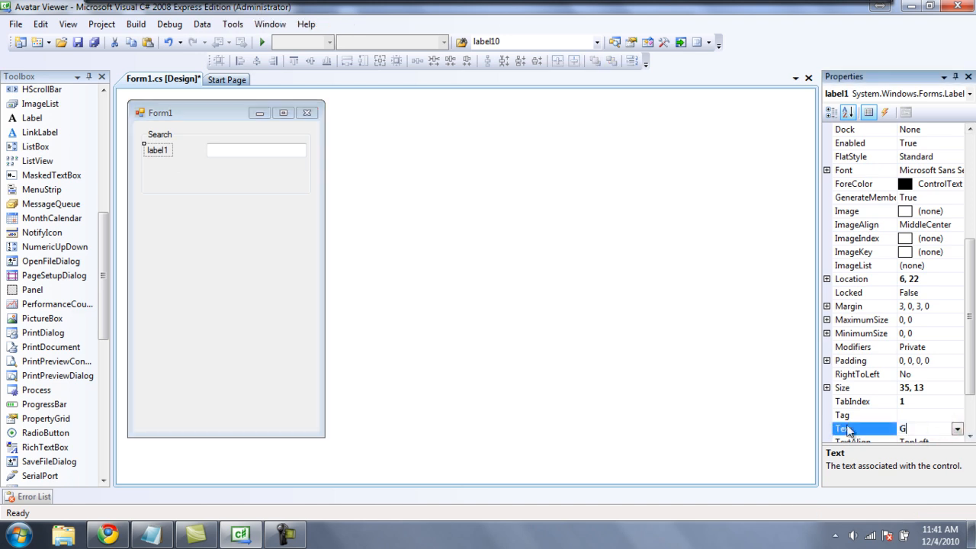
{"action": "type", "text": "Amertag:"}
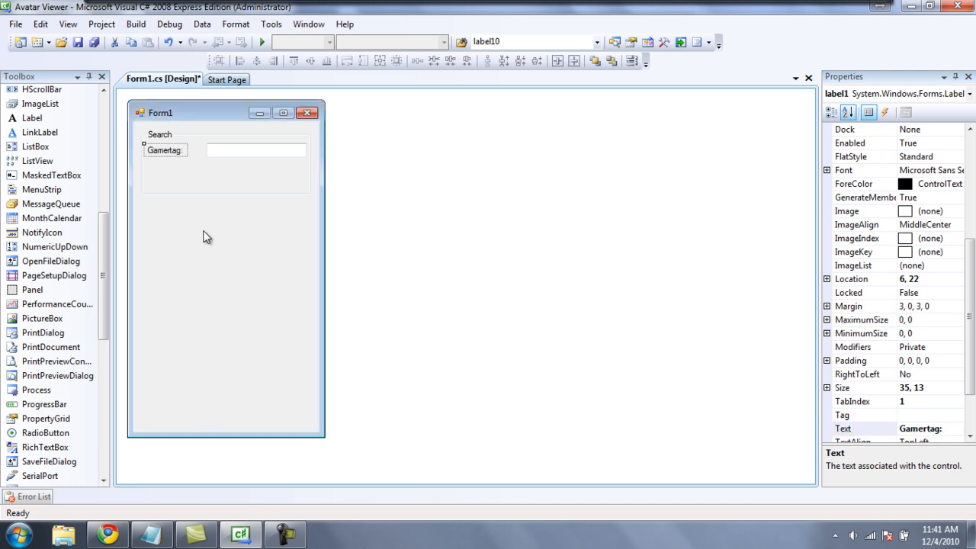
{"action": "left_click", "coordinate": [241, 151]}
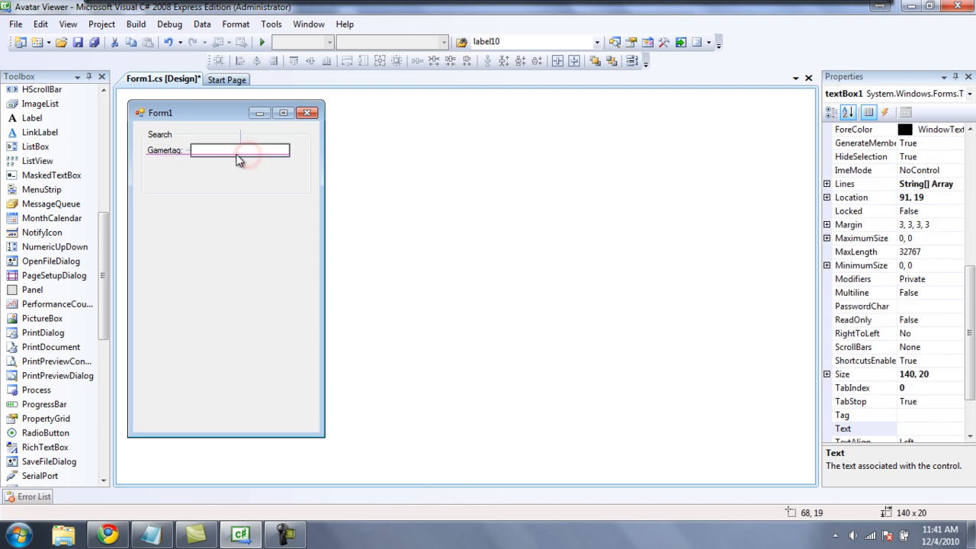
{"action": "left_click", "coordinate": [307, 164]}
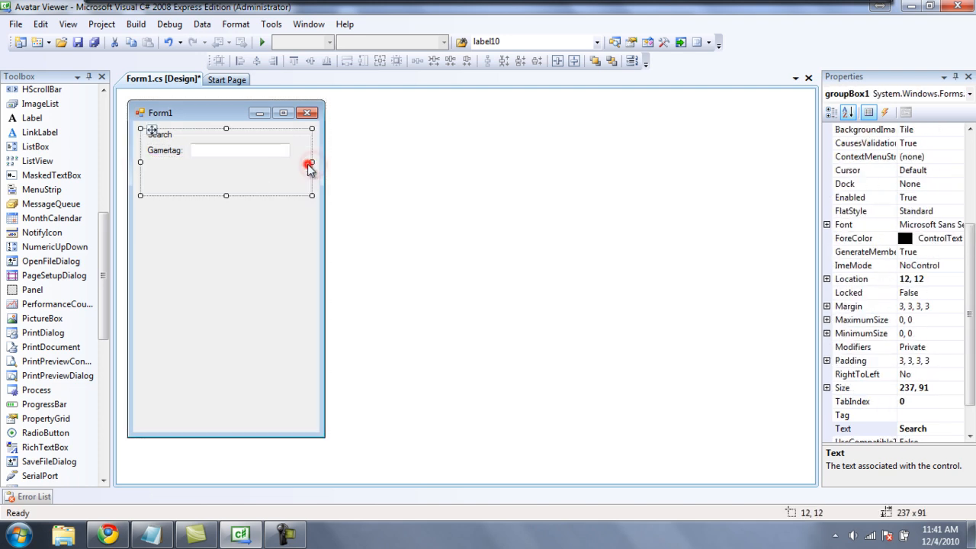
{"action": "left_click_drag", "start_coordinate": [311, 161], "coordinate": [299, 162]}
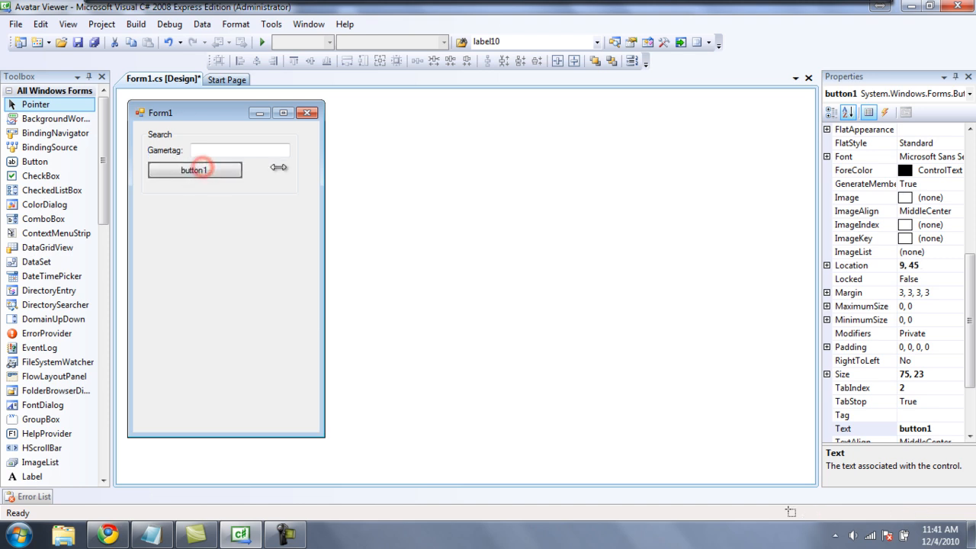
Stretch the new button across the group box and caption it Search.
{"action": "left_click_drag", "start_coordinate": [247, 170], "coordinate": [290, 170]}
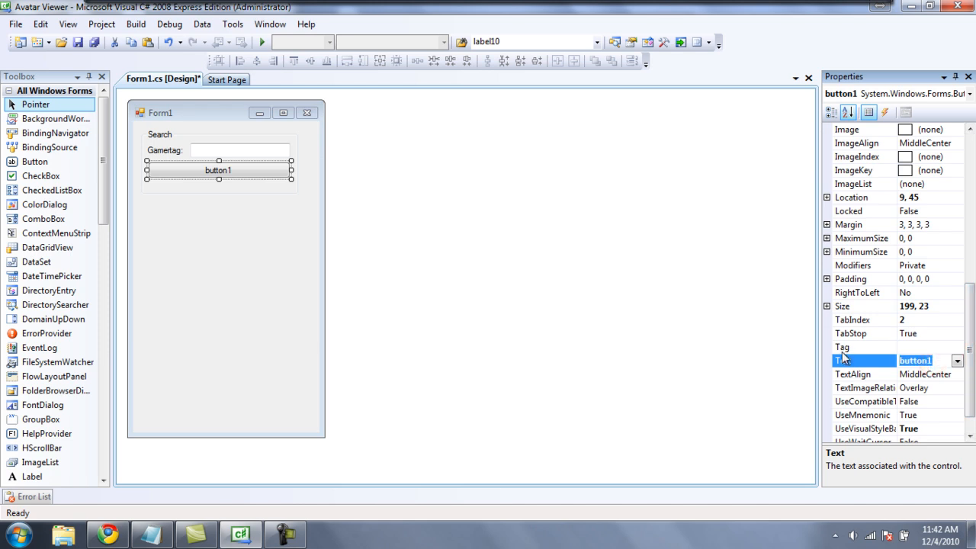
{"action": "type", "text": "Searc"}
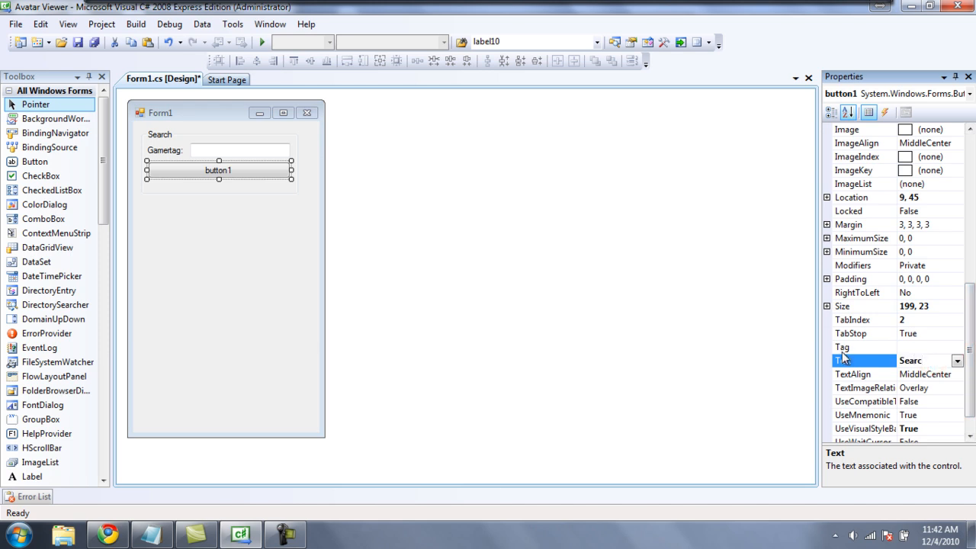
{"action": "left_click", "coordinate": [231, 223]}
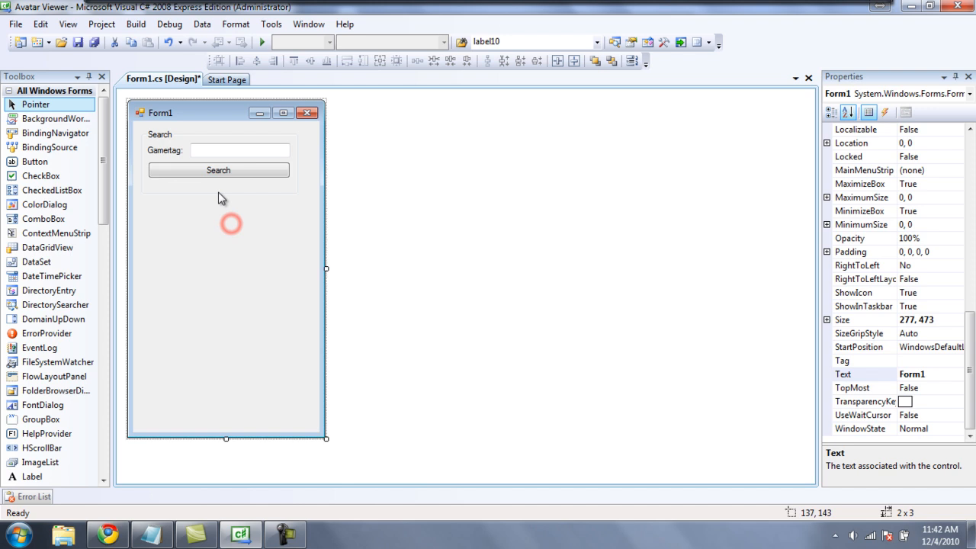
{"action": "left_click", "coordinate": [221, 196]}
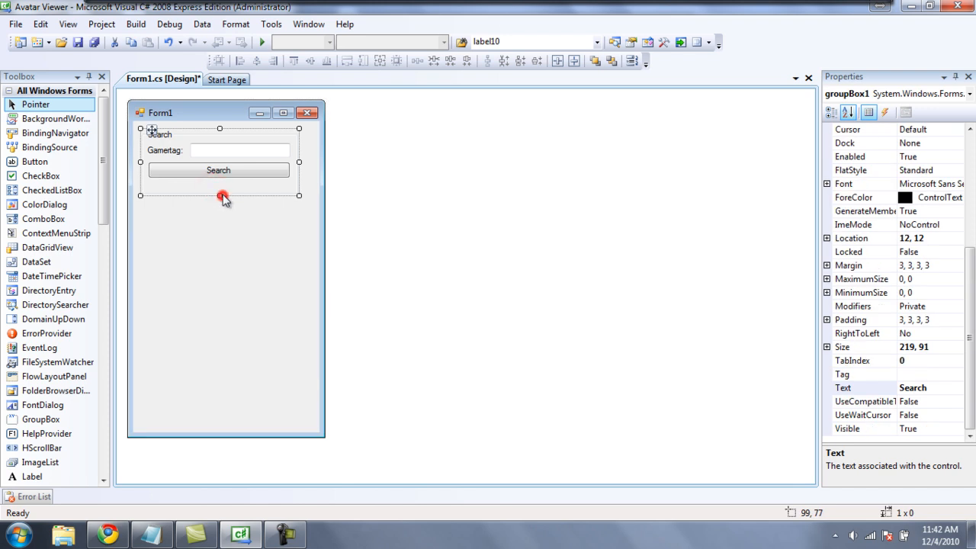
{"action": "left_click", "coordinate": [216, 216]}
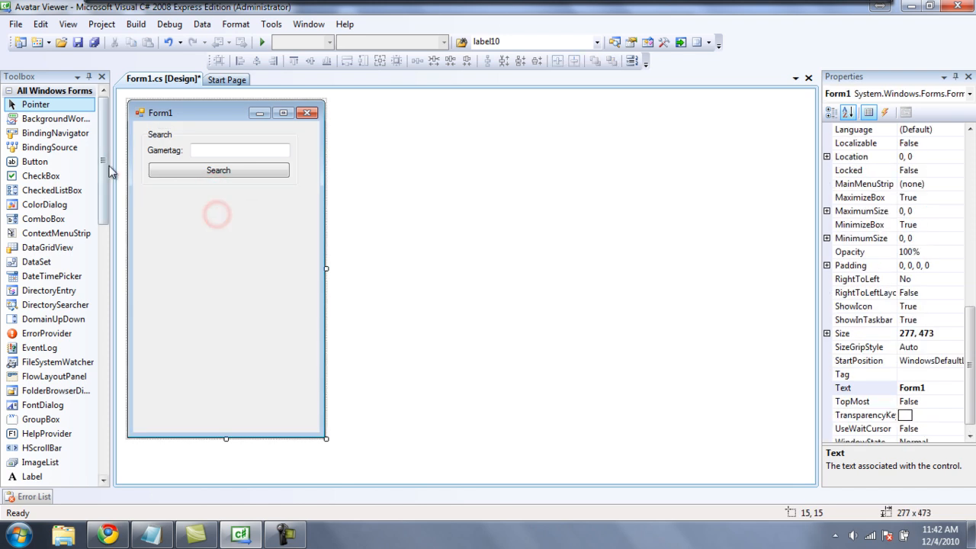
Enlarge the second group box over the form's lower area and caption it Avatar.
{"action": "scroll", "scroll_direction": "down", "scroll_amount": 3}
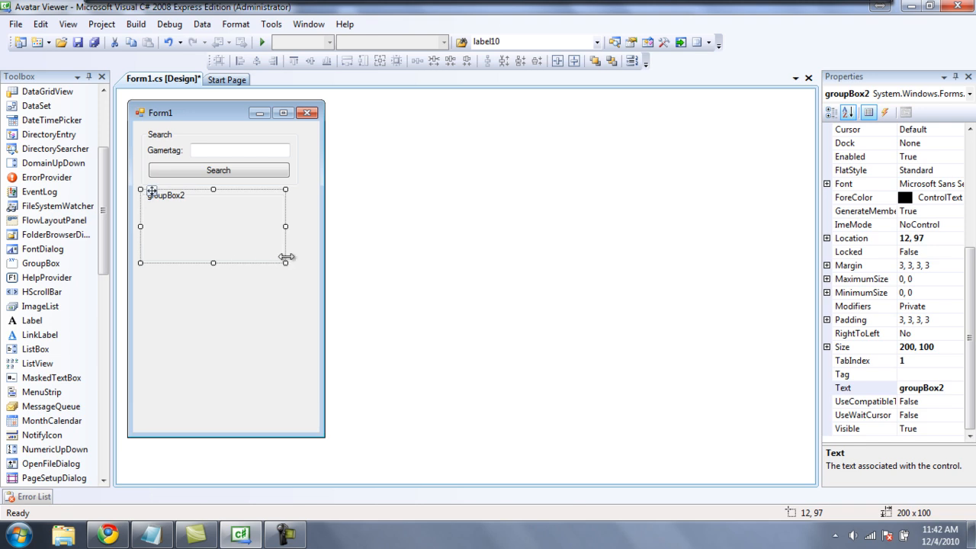
{"action": "left_click_drag", "start_coordinate": [285, 262], "coordinate": [285, 403]}
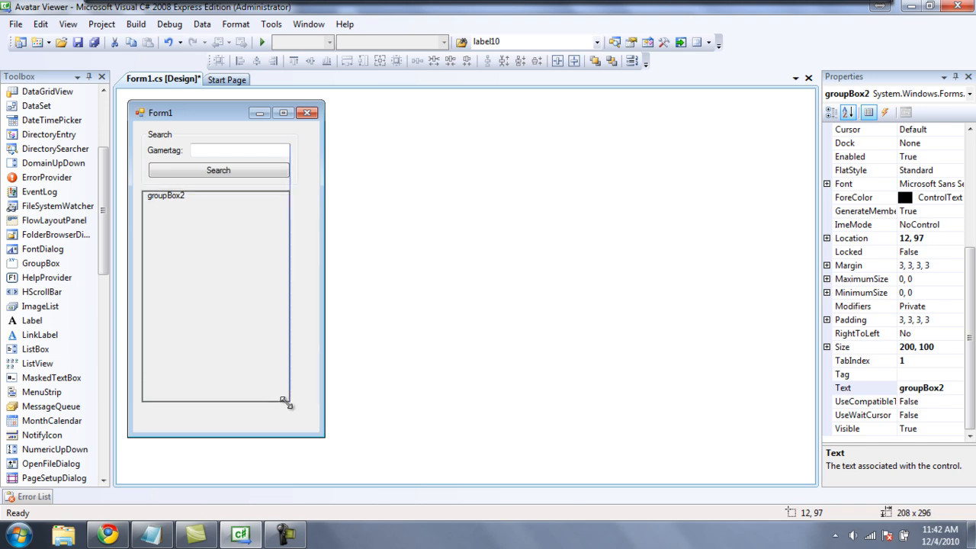
{"action": "left_click_drag", "start_coordinate": [284, 399], "coordinate": [299, 424]}
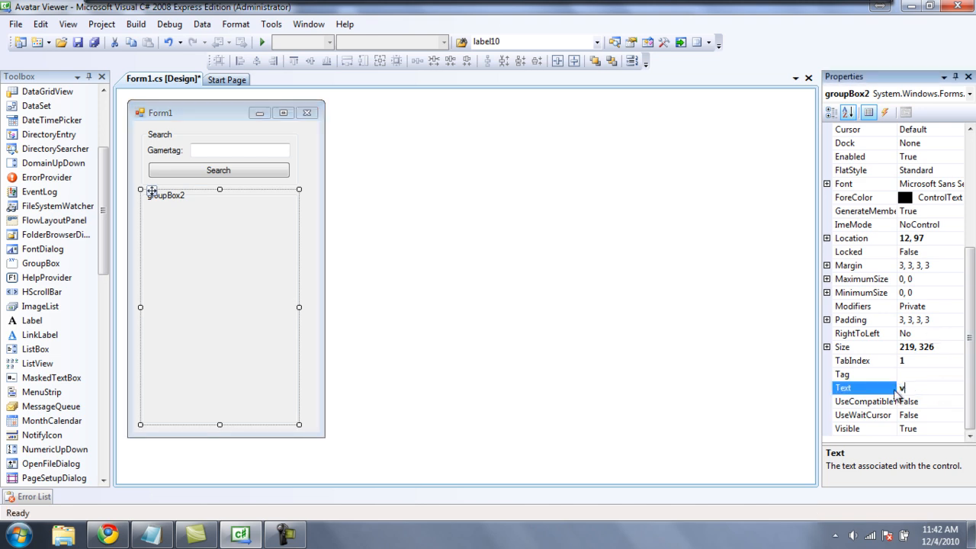
{"action": "type", "text": "Avatar"}
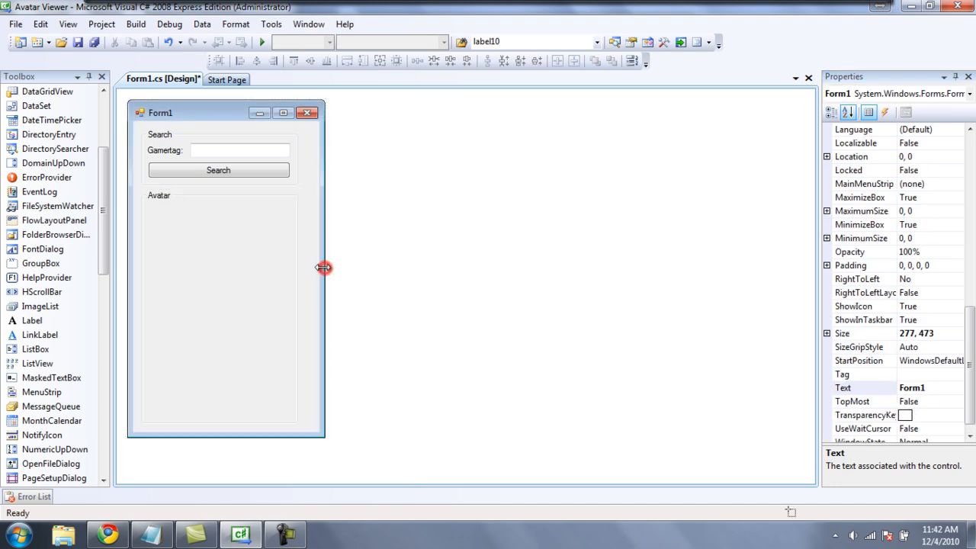
Trim the form's width to fit and title the window Avatar Viewer.
{"action": "left_click_drag", "start_coordinate": [324, 267], "coordinate": [317, 264]}
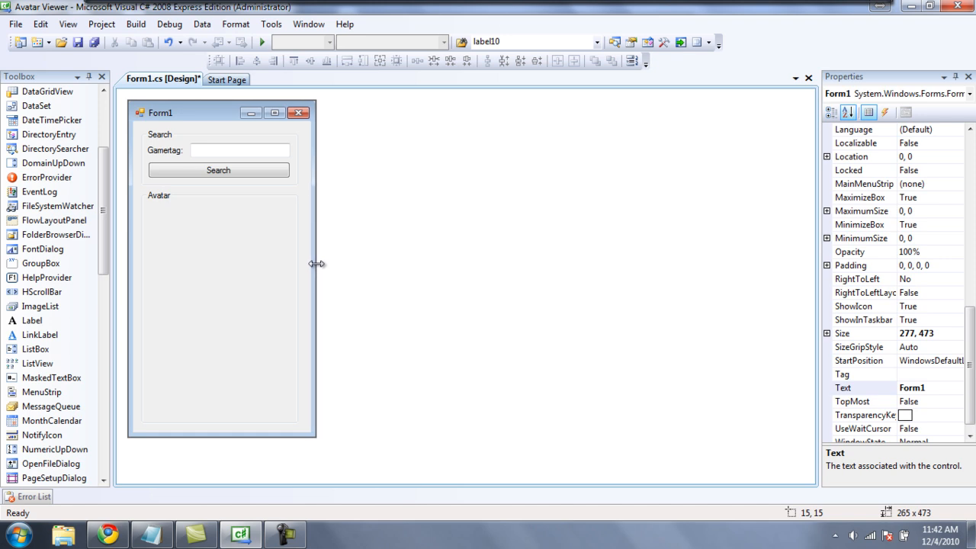
{"action": "left_click_drag", "start_coordinate": [317, 262], "coordinate": [314, 272]}
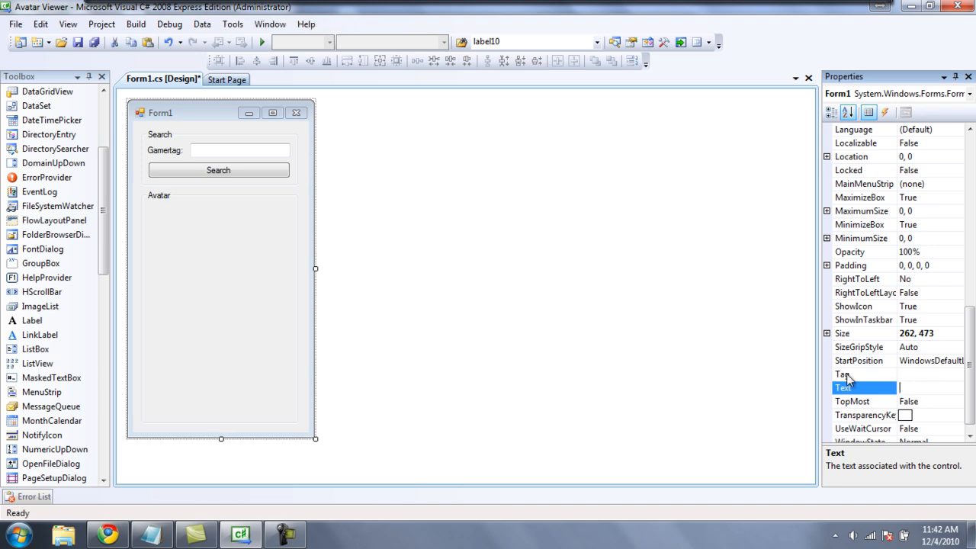
{"action": "type", "text": "Avatarr"}
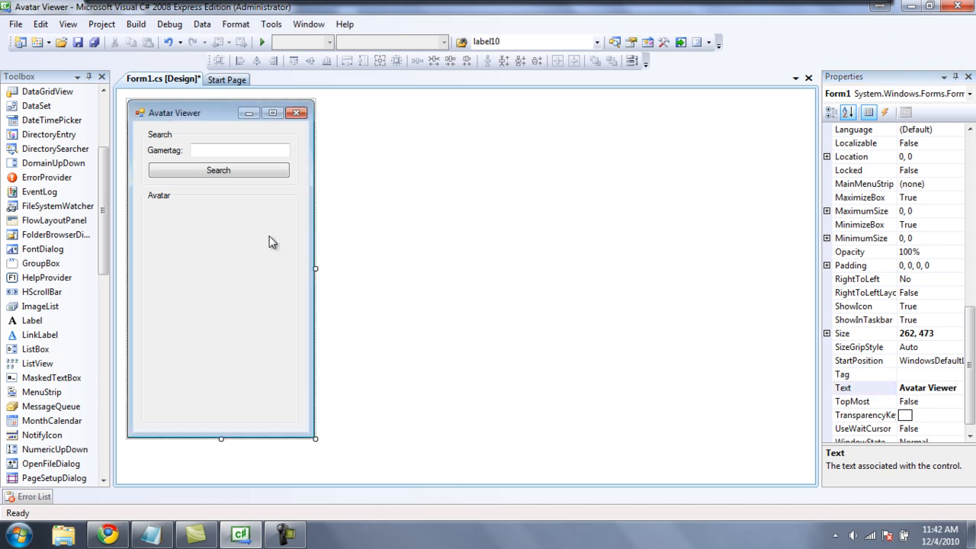
Place a picture box docked to fill the Avatar group box and choose its image size mode.
{"action": "scroll", "scroll_direction": "down", "scroll_amount": 3}
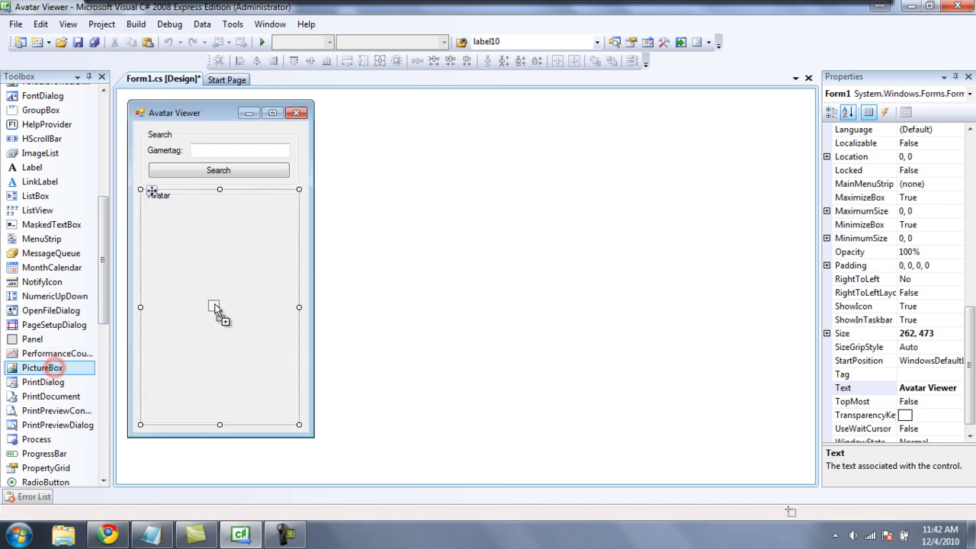
{"action": "left_click", "coordinate": [273, 247]}
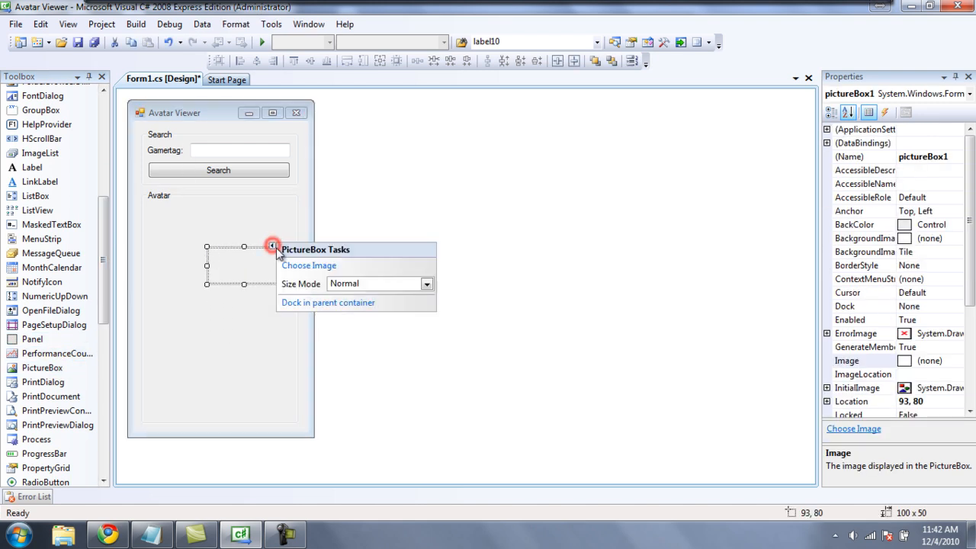
{"action": "left_click", "coordinate": [326, 302]}
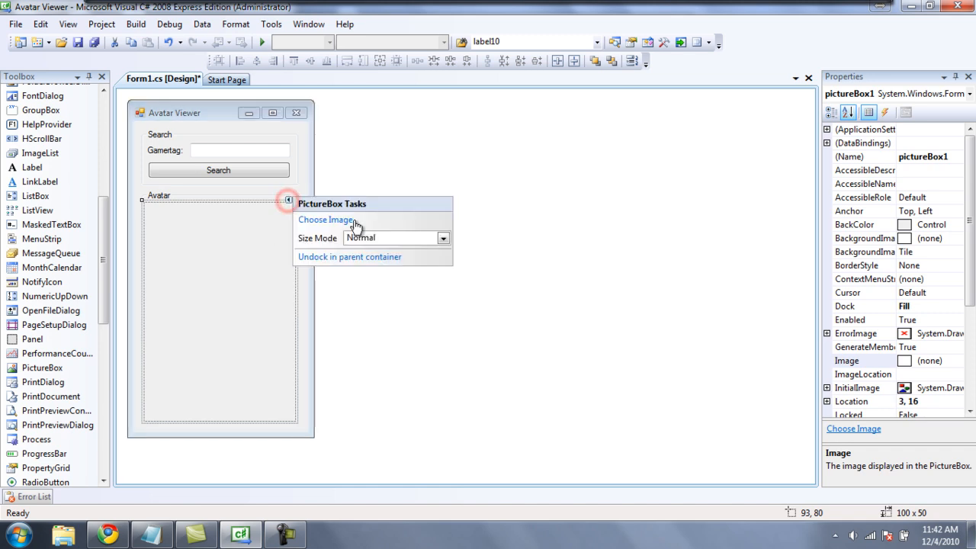
{"action": "left_click", "coordinate": [442, 238]}
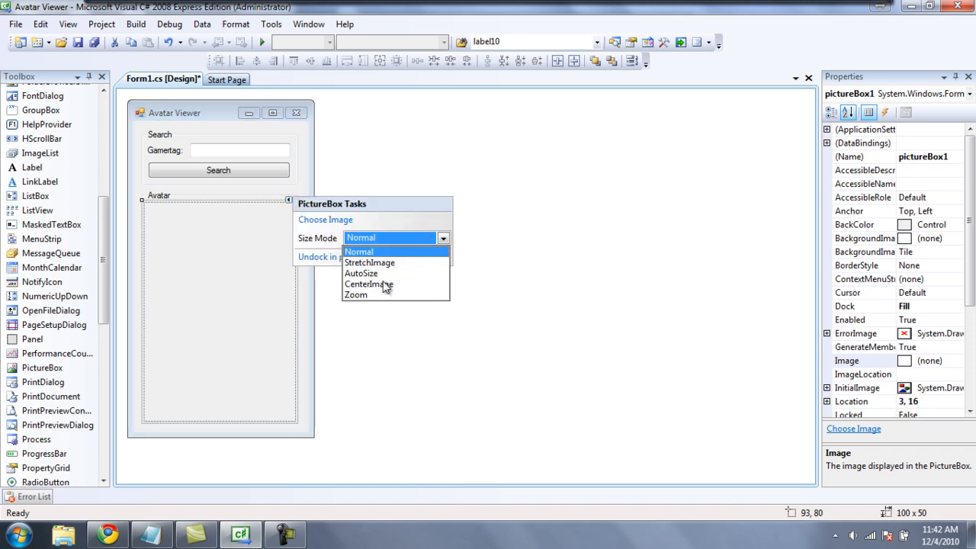
{"action": "left_click", "coordinate": [369, 284]}
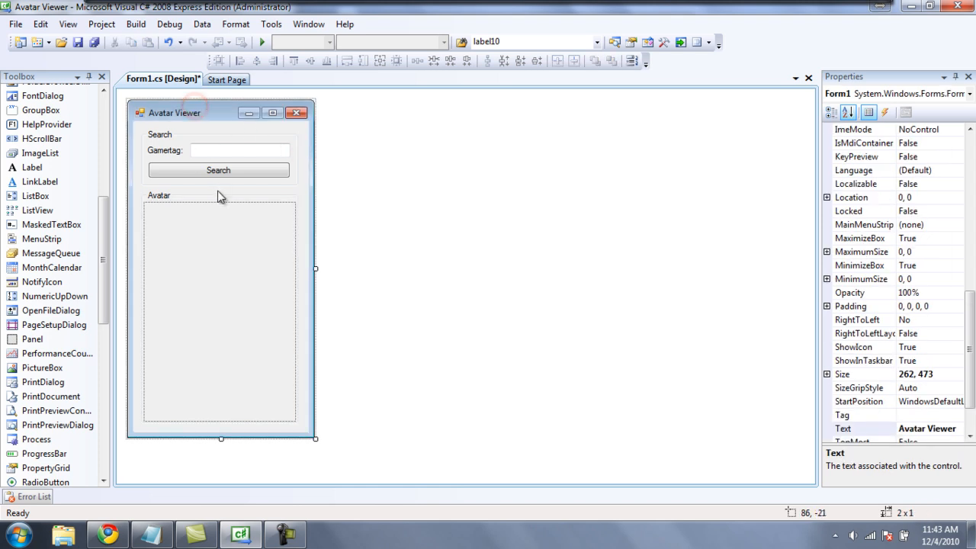
{"action": "double_click", "coordinate": [219, 171]}
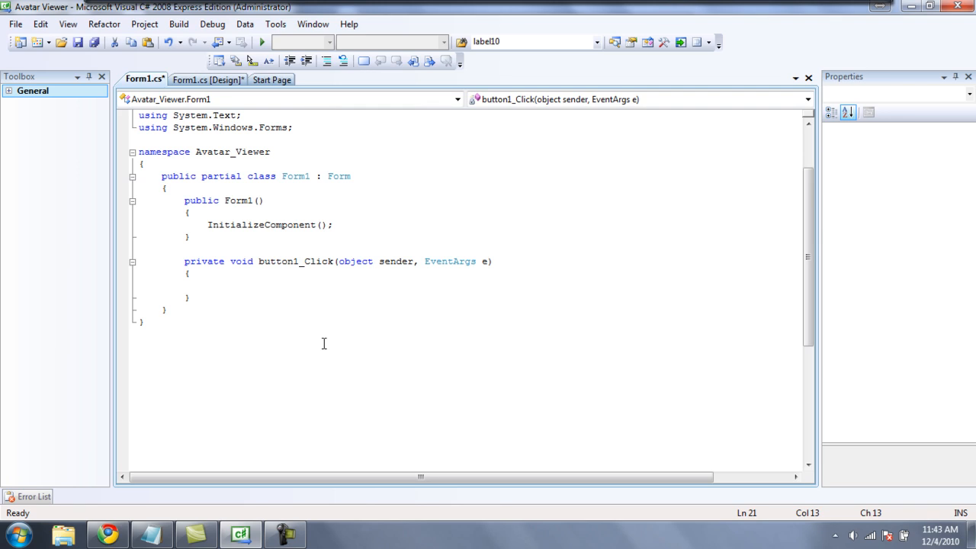
In button1_Click write pictureBox1.ImageLocation = ""; and bring up the notes with the avatar URL.
{"action": "type", "text": "pictureBox1"}
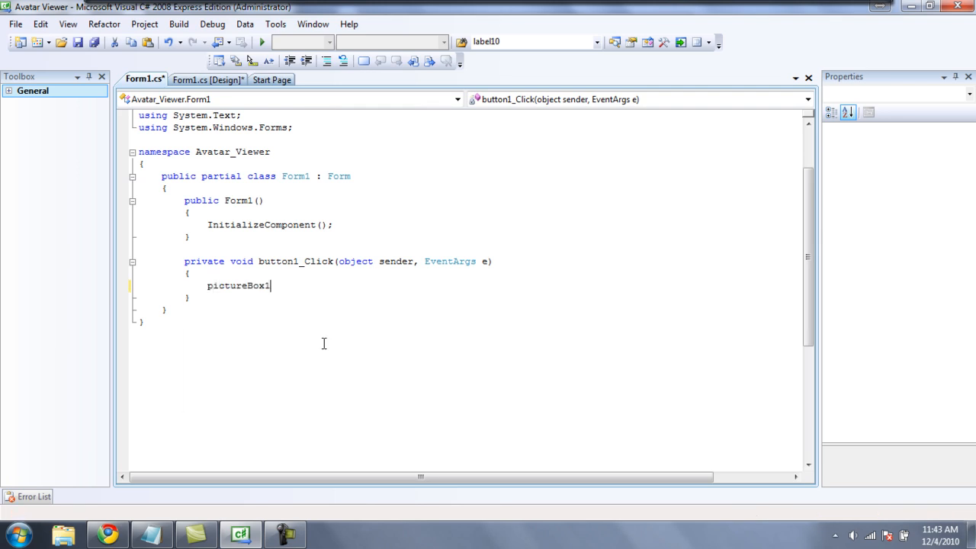
{"action": "type", "text": ".i"}
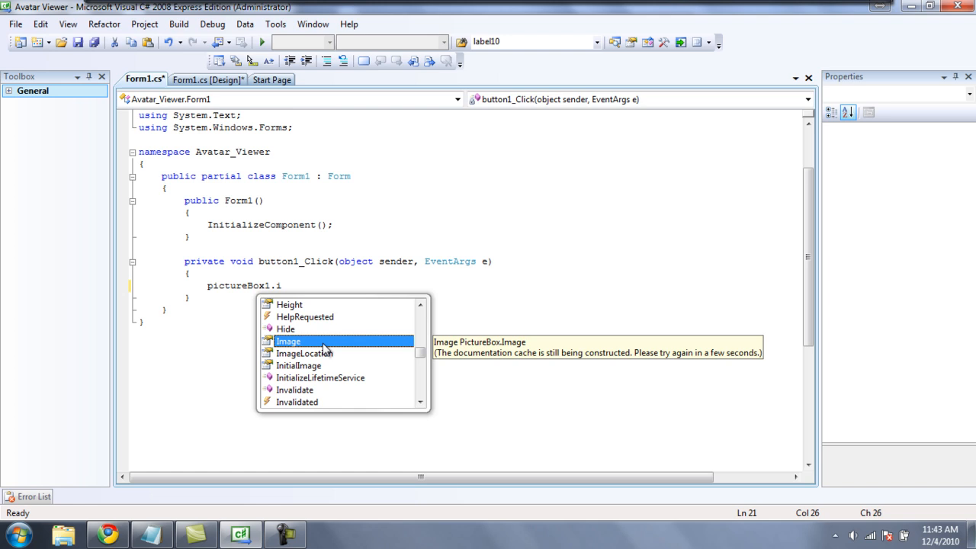
{"action": "type", "text": "mageLocation ="}
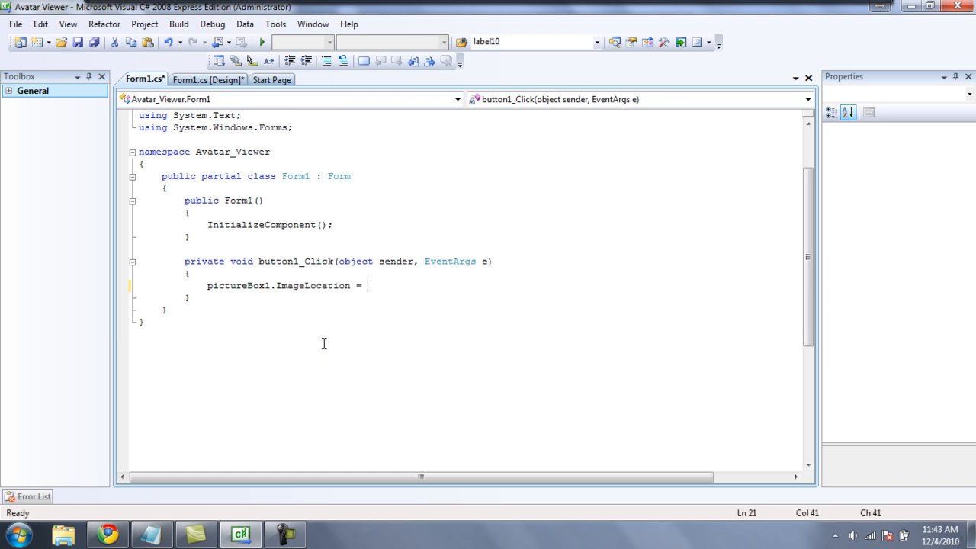
{"action": "type", "text": "\"\";"}
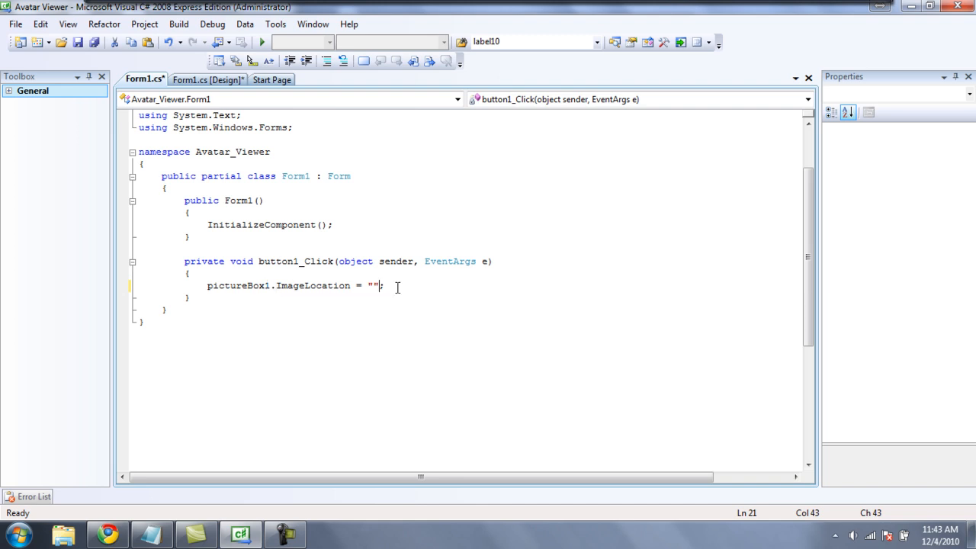
{"action": "mouse_move", "coordinate": [314, 285]}
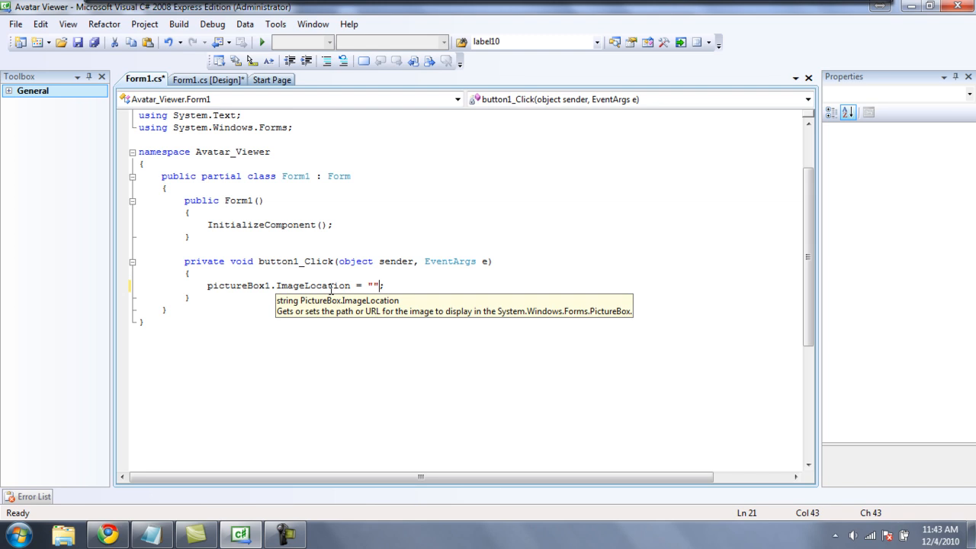
{"action": "mouse_move", "coordinate": [402, 276]}
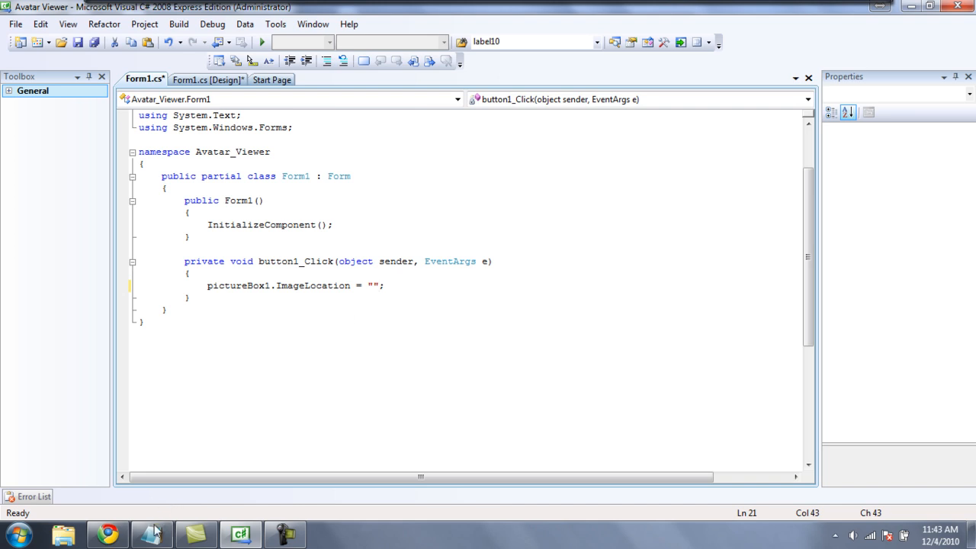
{"action": "left_click", "coordinate": [151, 533]}
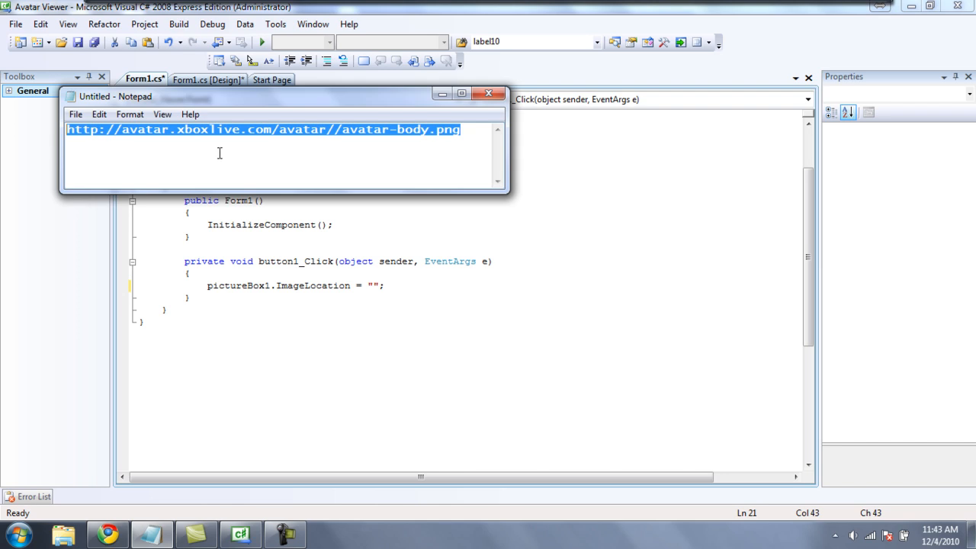
Paste the Xbox Live avatar URL into the string and splice in + textBox1.Text + as the gamertag.
{"action": "right_click", "coordinate": [220, 152]}
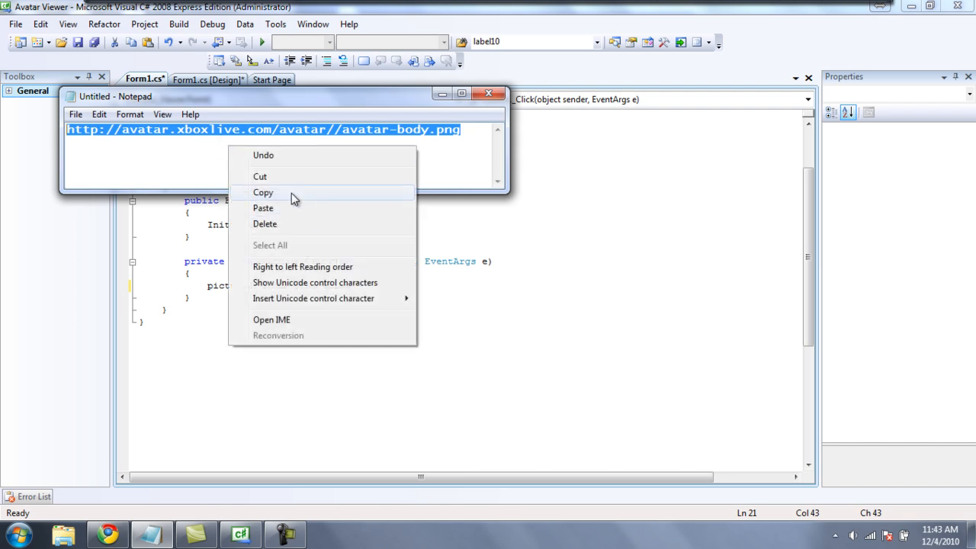
{"action": "left_click", "coordinate": [262, 192]}
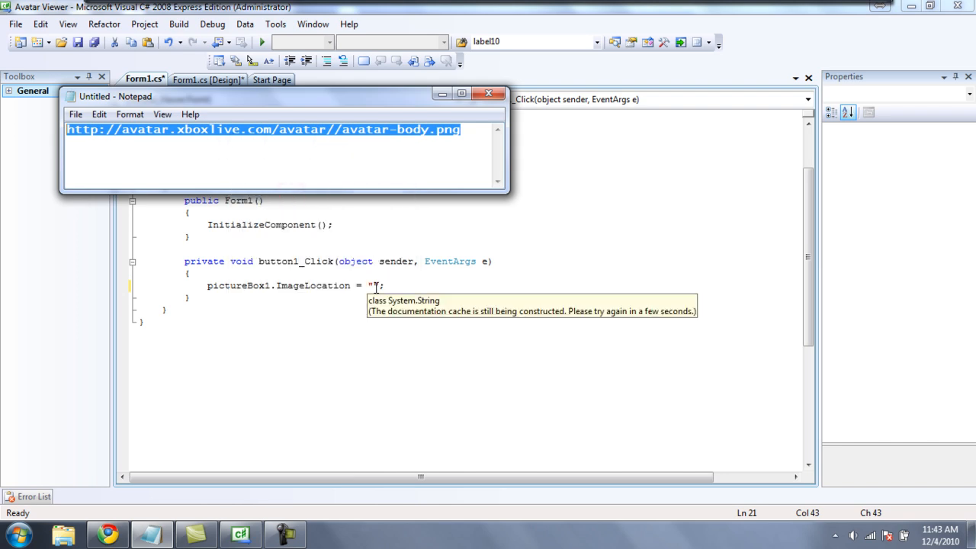
{"action": "left_click", "coordinate": [488, 93]}
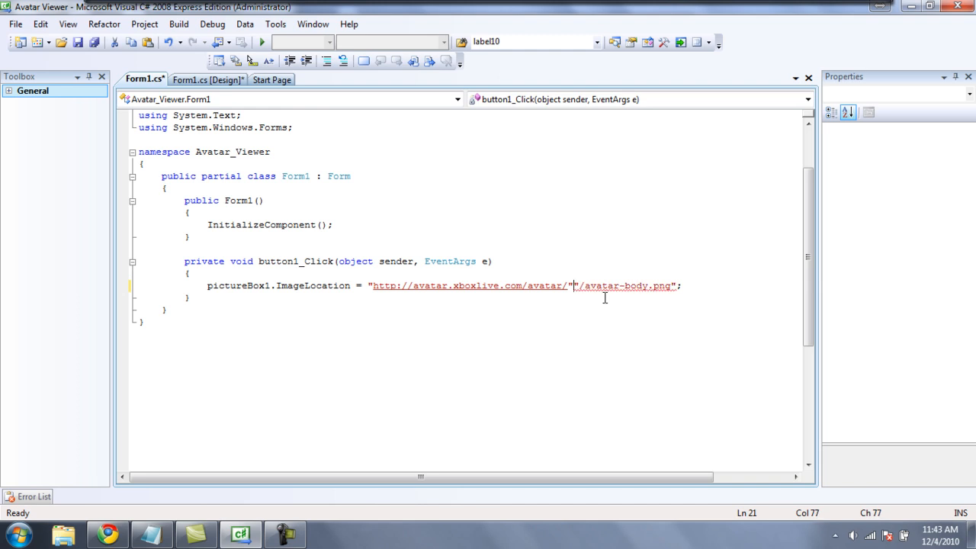
{"action": "type", "text": "+"}
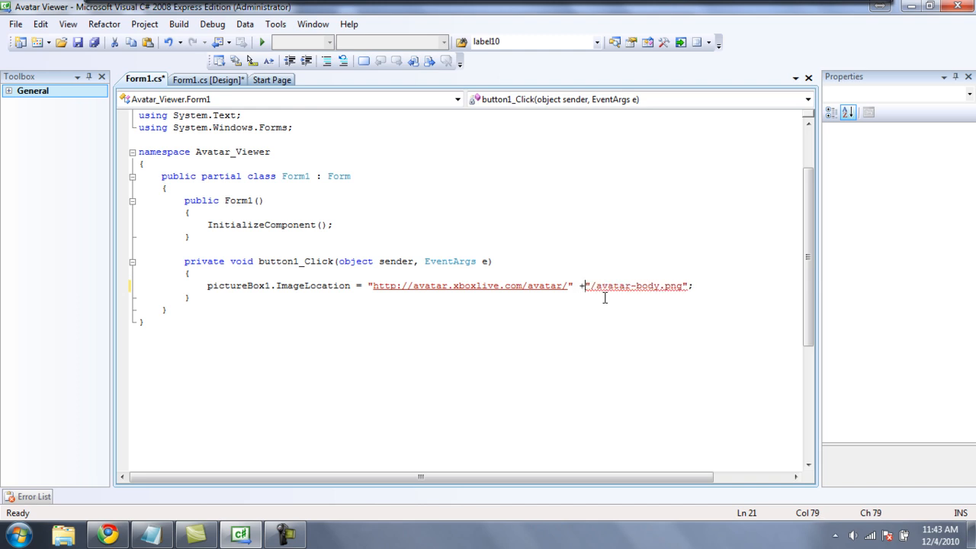
{"action": "type", "text": "\" \""}
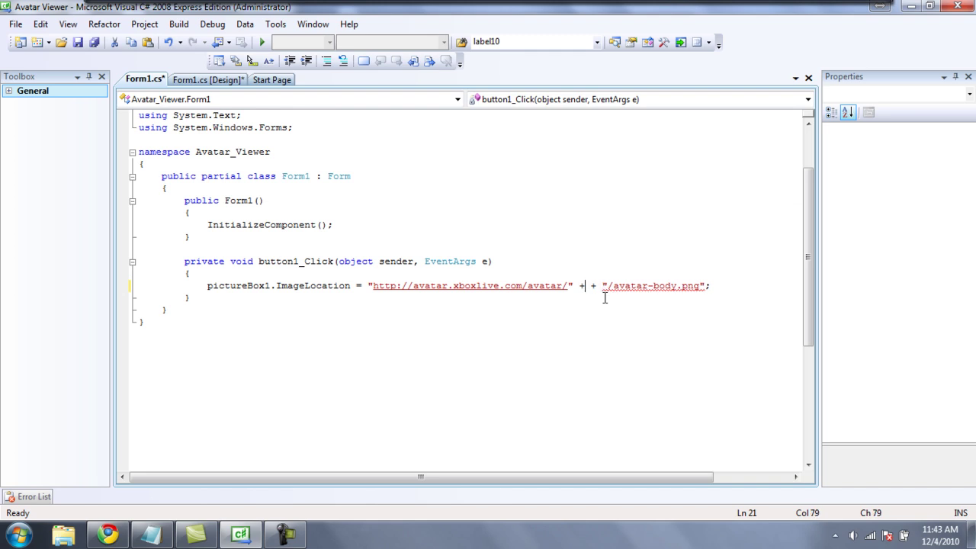
{"action": "type", "text": "textBox1.t"}
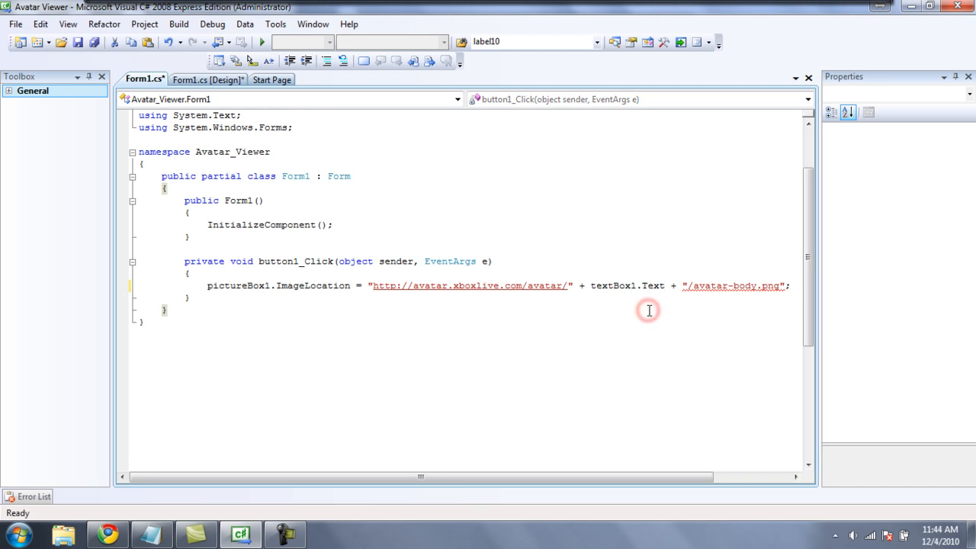
{"action": "mouse_move", "coordinate": [430, 257]}
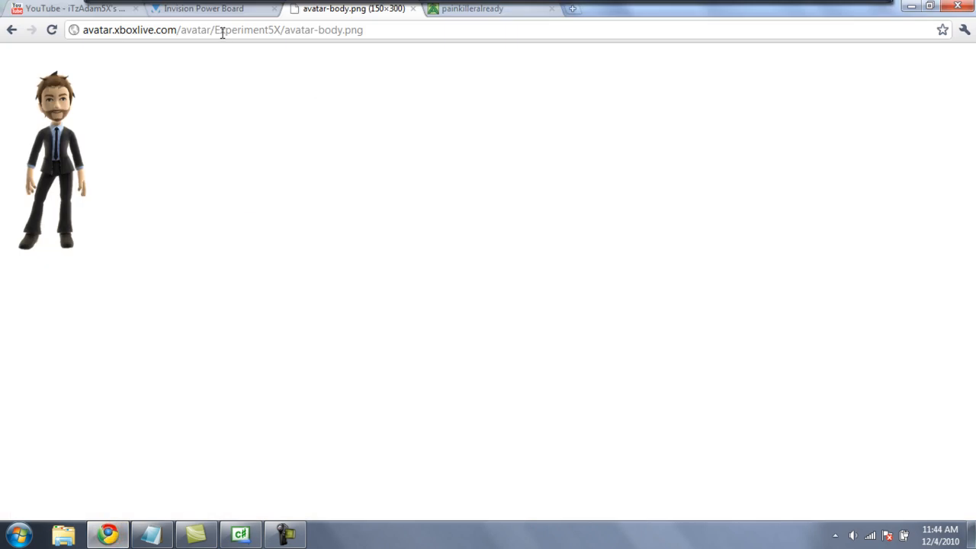
{"action": "mouse_move", "coordinate": [220, 32]}
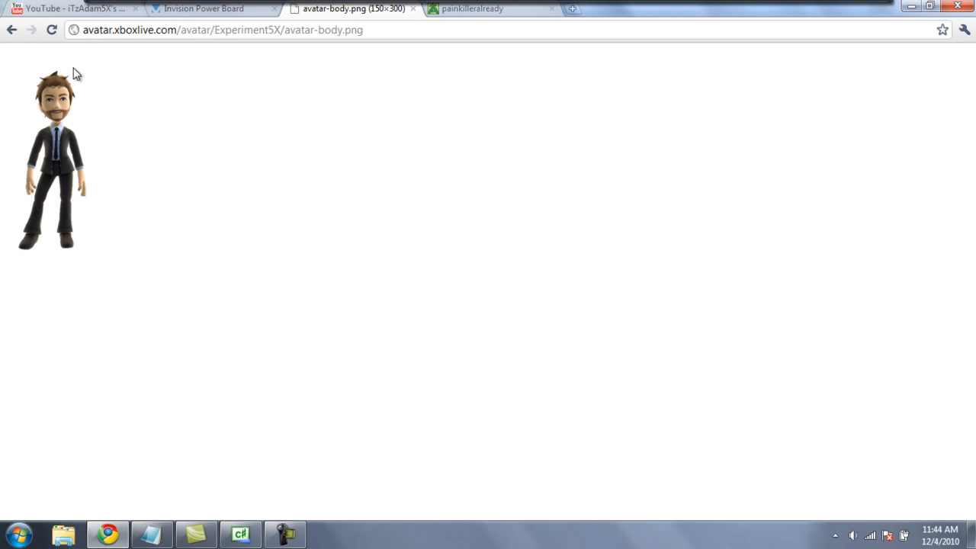
View a gamertag's avatar-body.png in Chrome, then return to the C# project.
{"action": "left_click", "coordinate": [221, 37]}
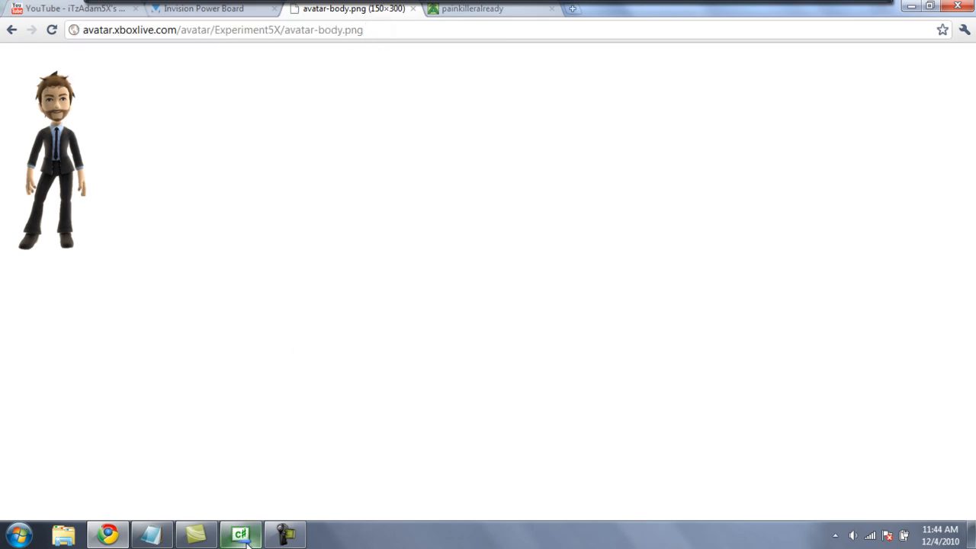
{"action": "left_click", "coordinate": [241, 533]}
{"action": "type", "text": "E"}
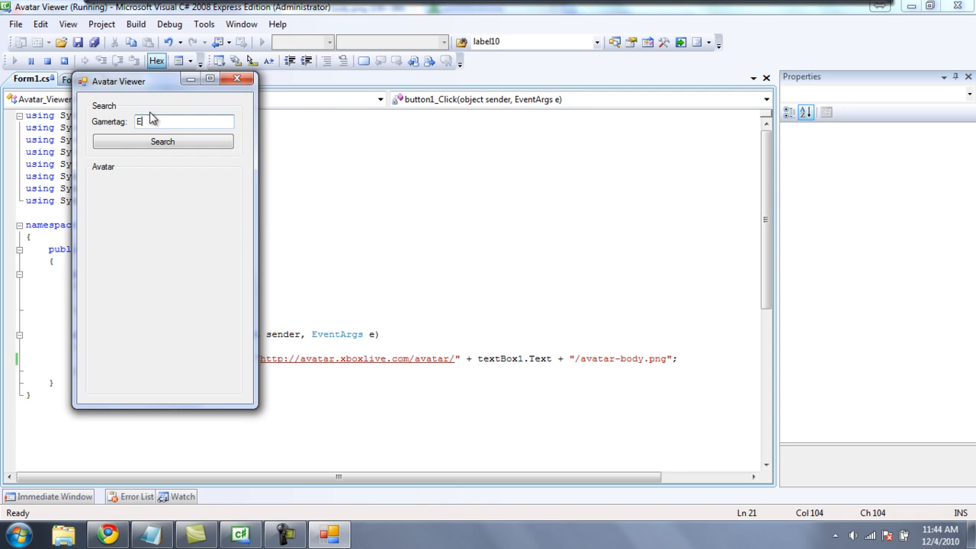
{"action": "type", "text": "xperiment5X"}
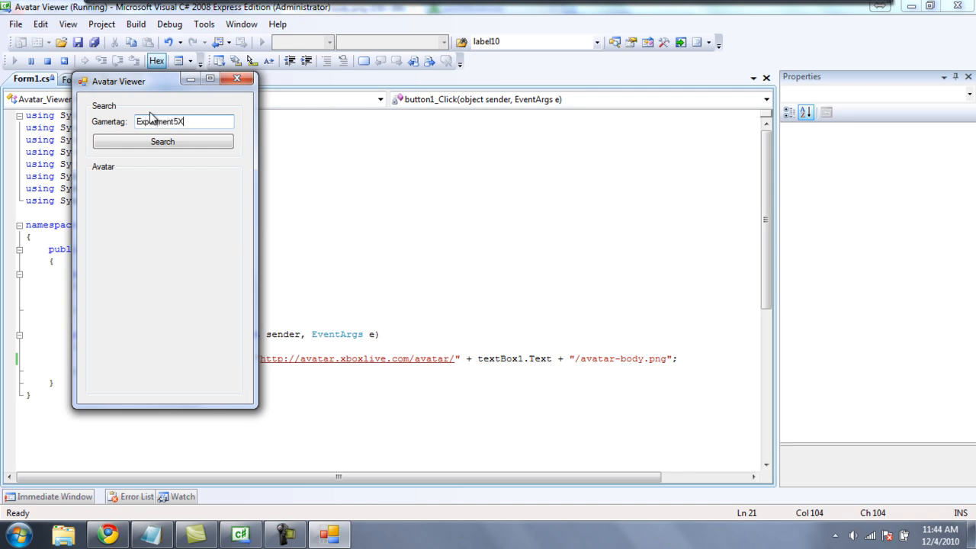
{"action": "left_click", "coordinate": [162, 140]}
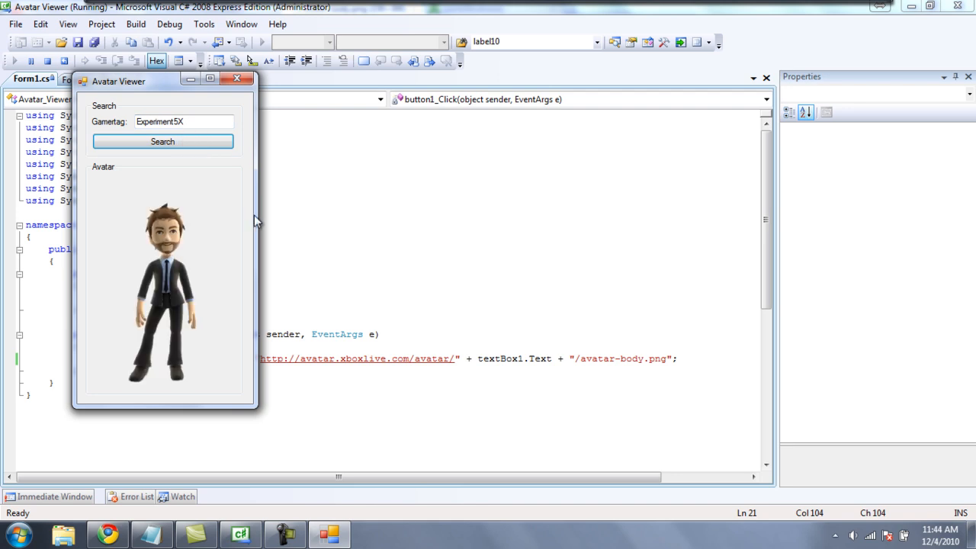
{"action": "mouse_move", "coordinate": [195, 137]}
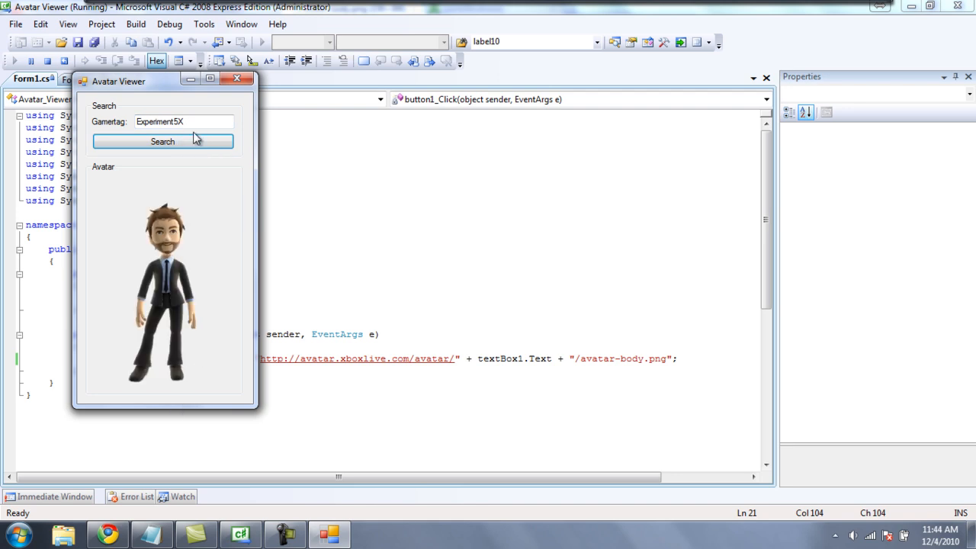
{"action": "double_click", "coordinate": [183, 122]}
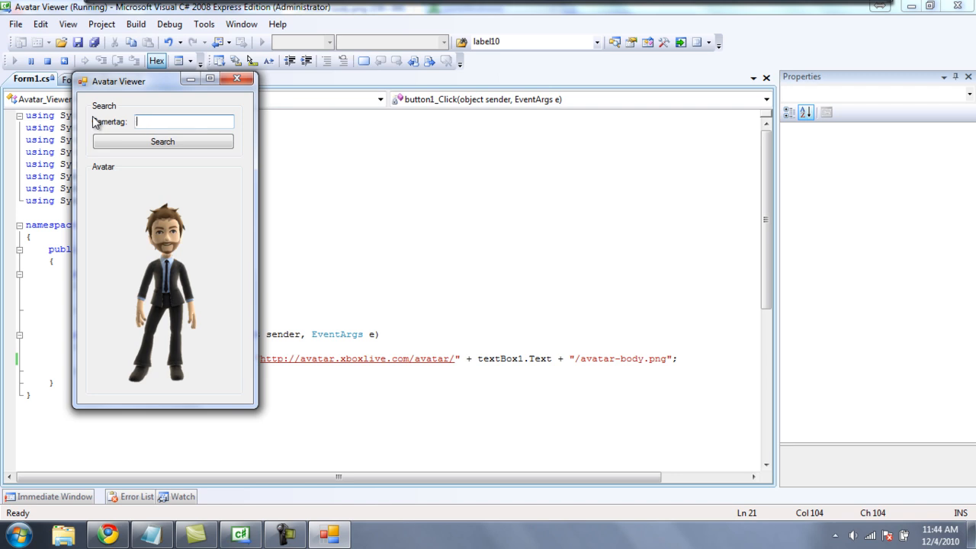
Search for Major Nelson's avatar, then close the Avatar Viewer app.
{"action": "type", "text": "Major Ne"}
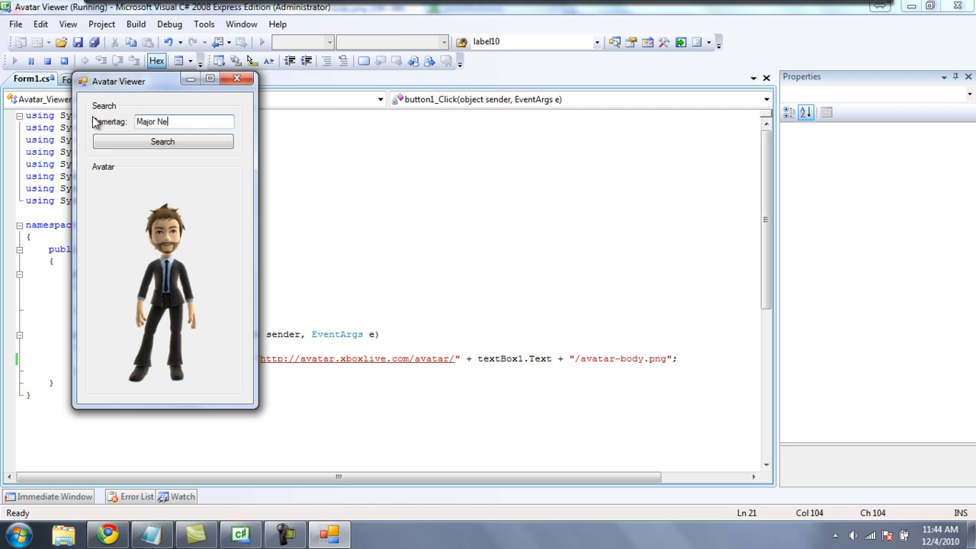
{"action": "type", "text": "ls"}
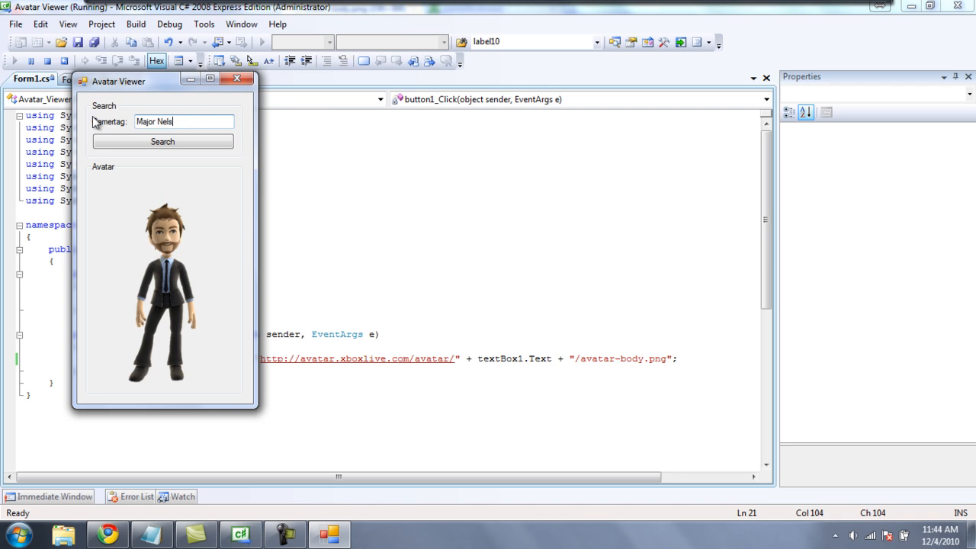
{"action": "left_click", "coordinate": [161, 141]}
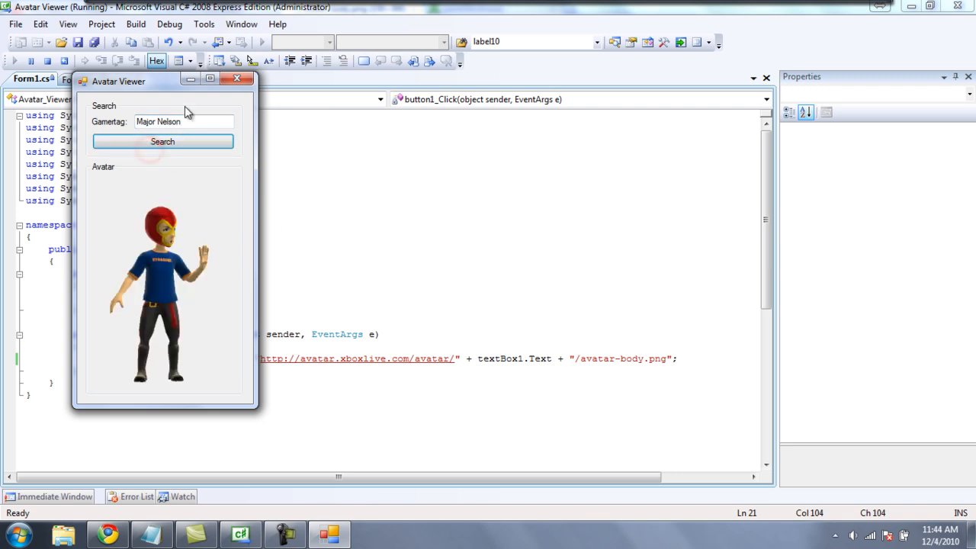
{"action": "mouse_move", "coordinate": [154, 92]}
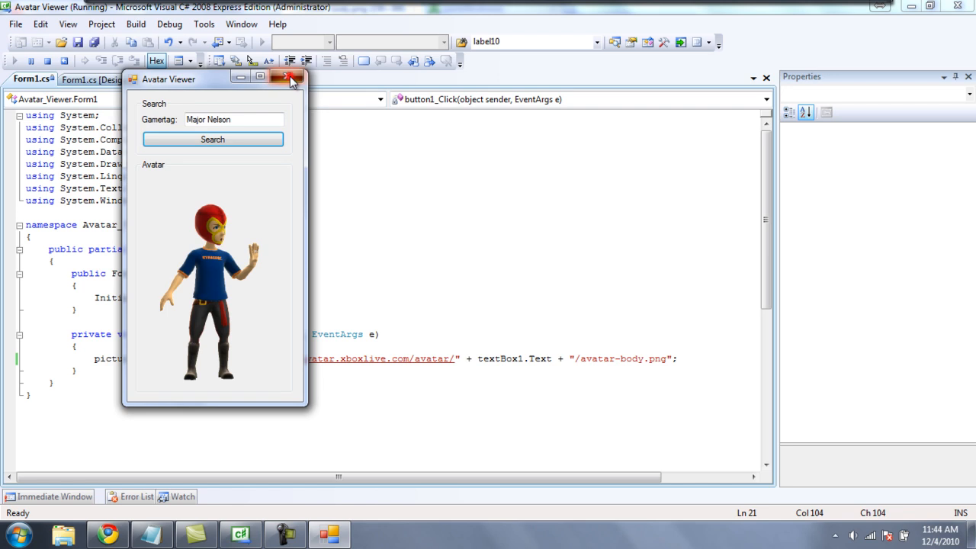
{"action": "left_click", "coordinate": [292, 79]}
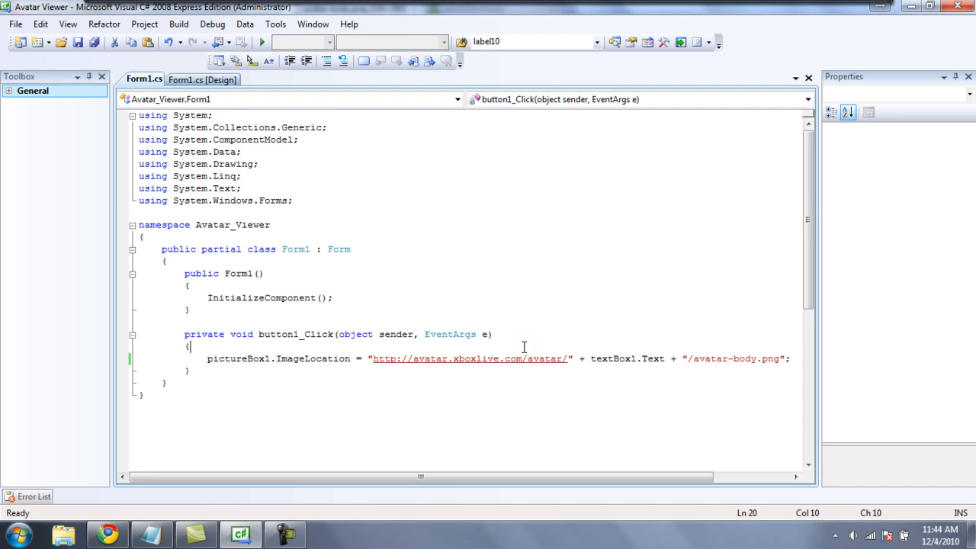
Wrap the image-loading line in a try snippet and add a catch block.
{"action": "type", "text": "tr"}
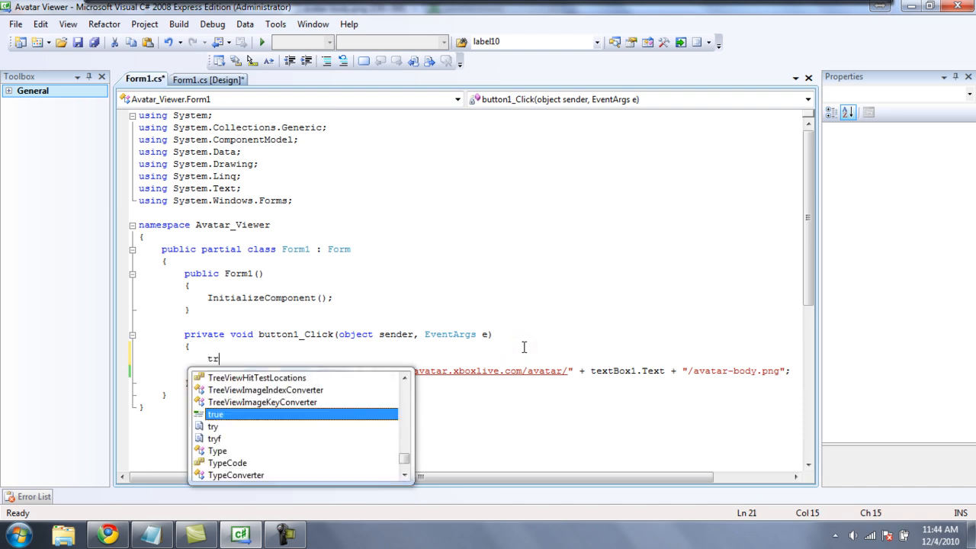
{"action": "key", "text": "Down"}
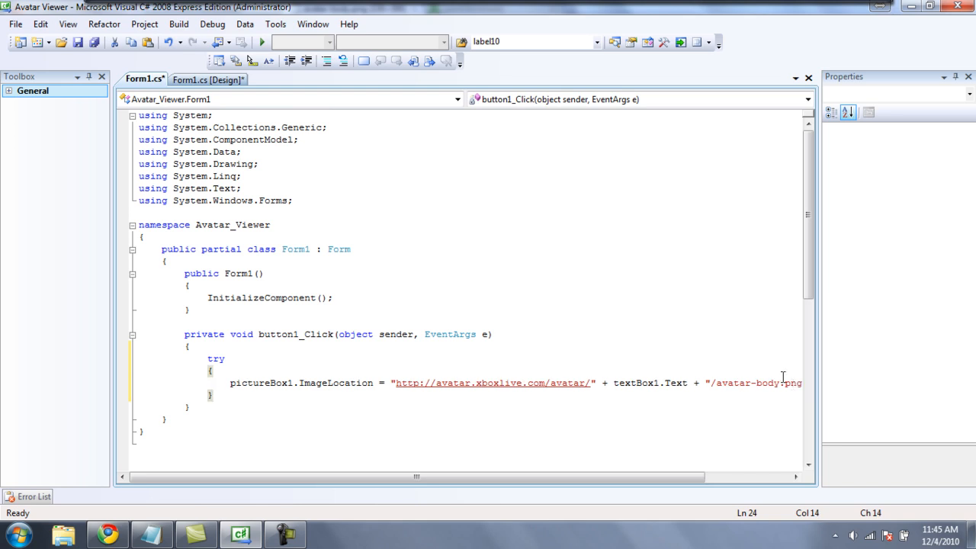
{"action": "mouse_move", "coordinate": [284, 424]}
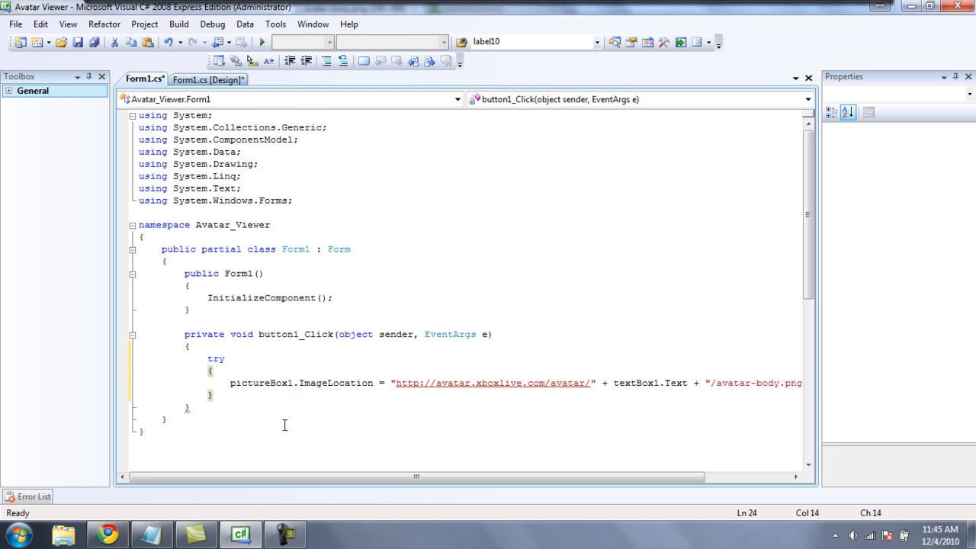
{"action": "type", "text": "catch"}
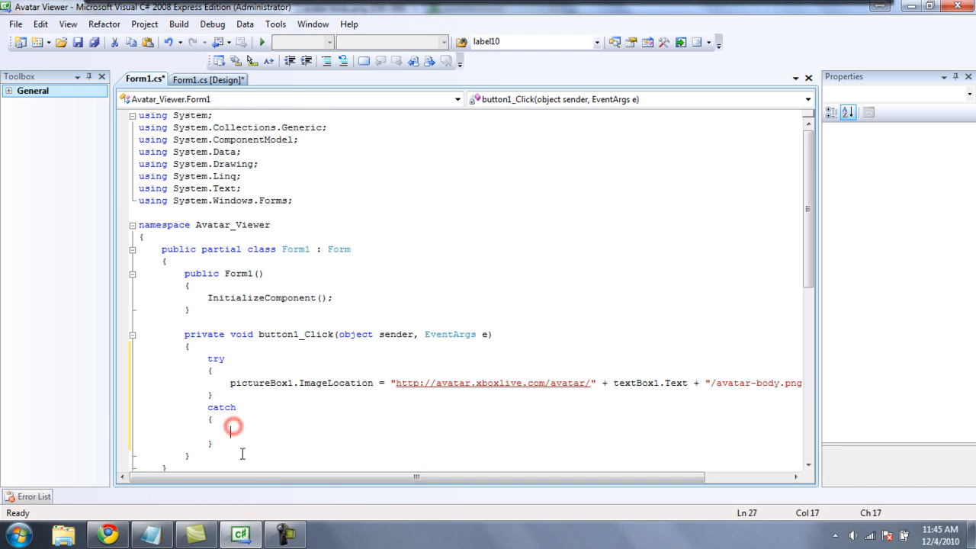
Inside catch, add MessageBox.Show("Your avatar could not be retrieved");.
{"action": "left_click", "coordinate": [230, 430]}
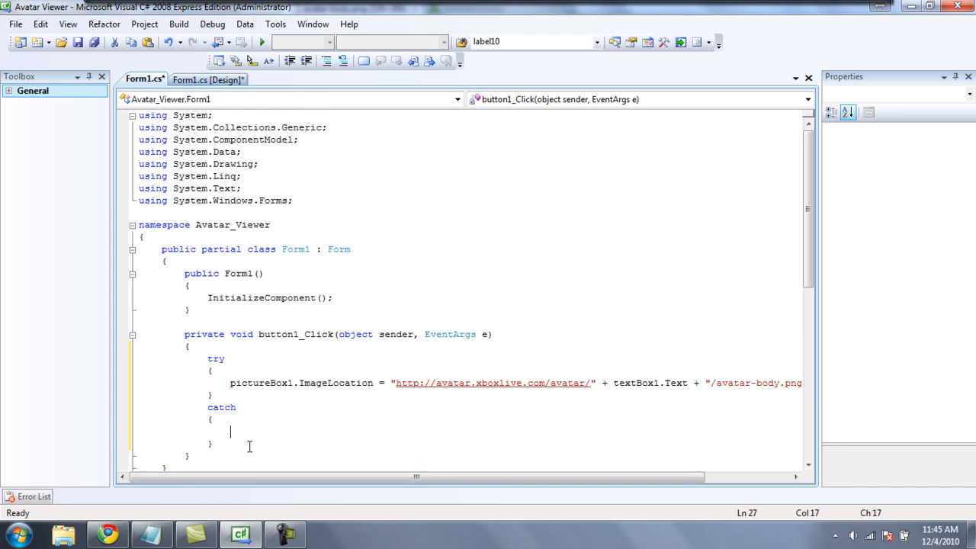
{"action": "type", "text": "MessageBox"}
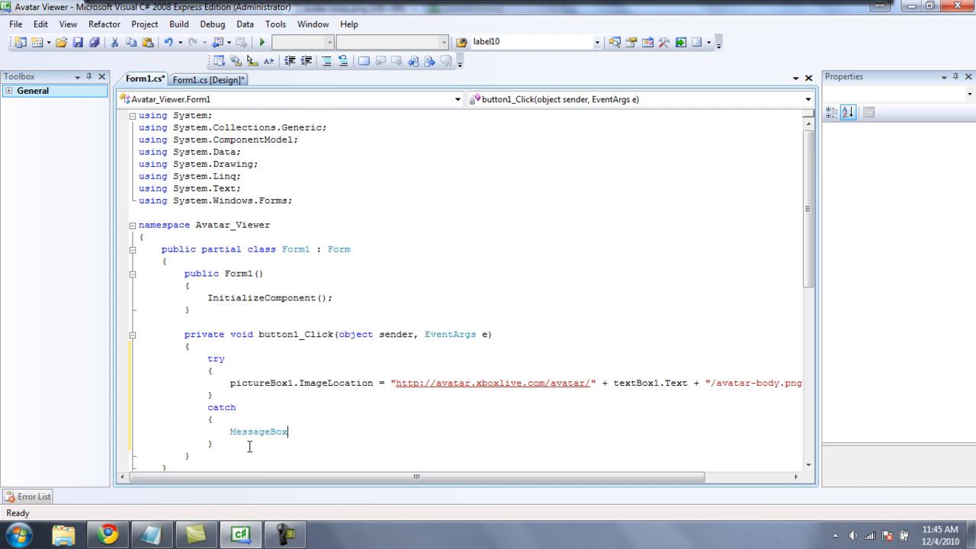
{"action": "type", "text": ".Show"}
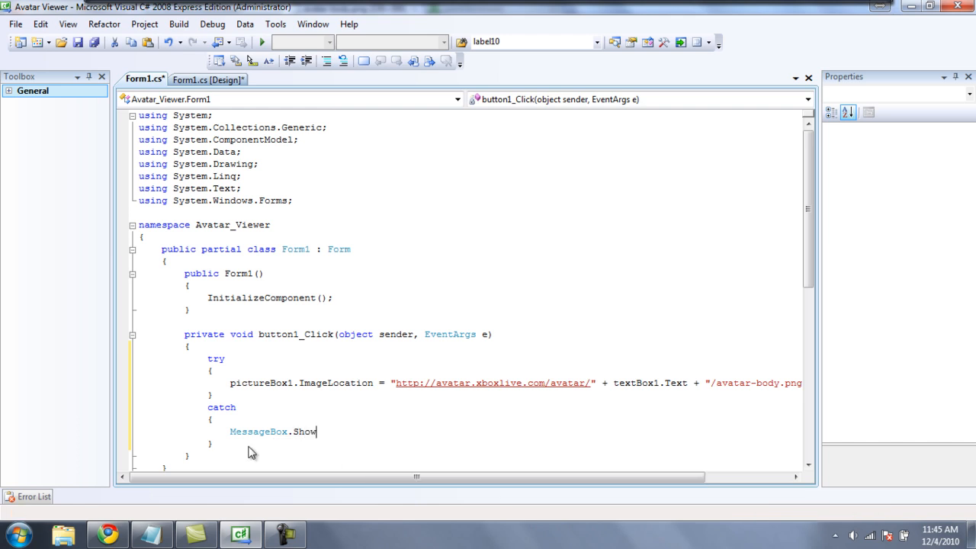
{"action": "type", "text": "(\""}
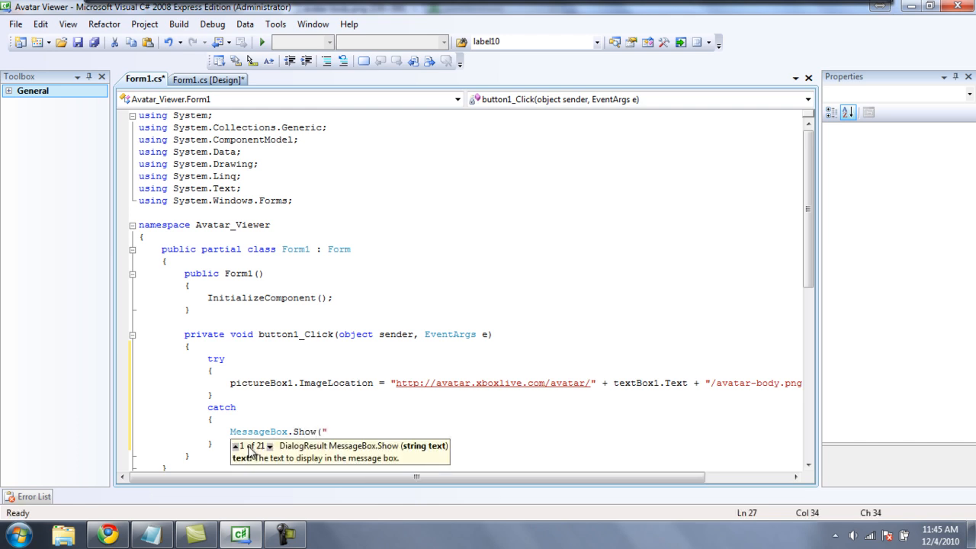
{"action": "type", "text": "Your avatar could not be ret"}
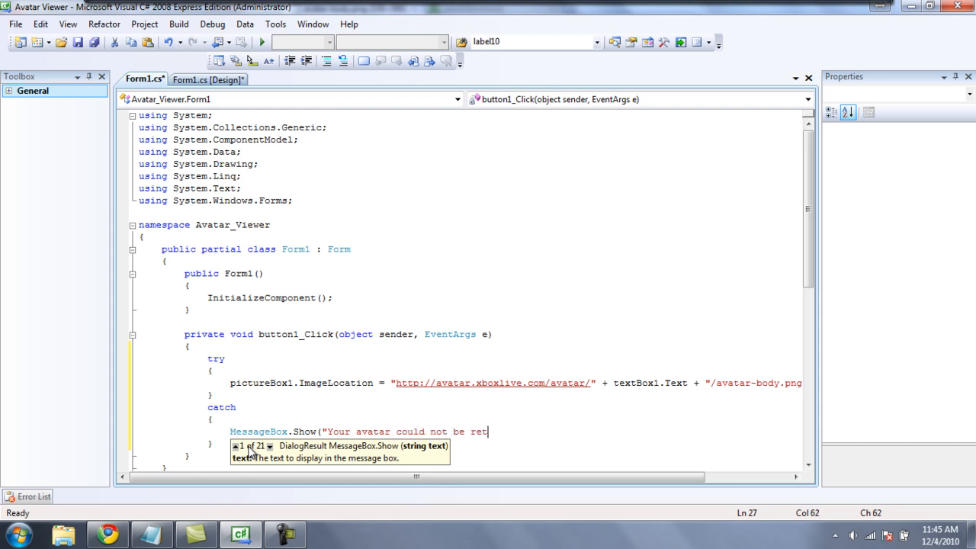
{"action": "type", "text": "re"}
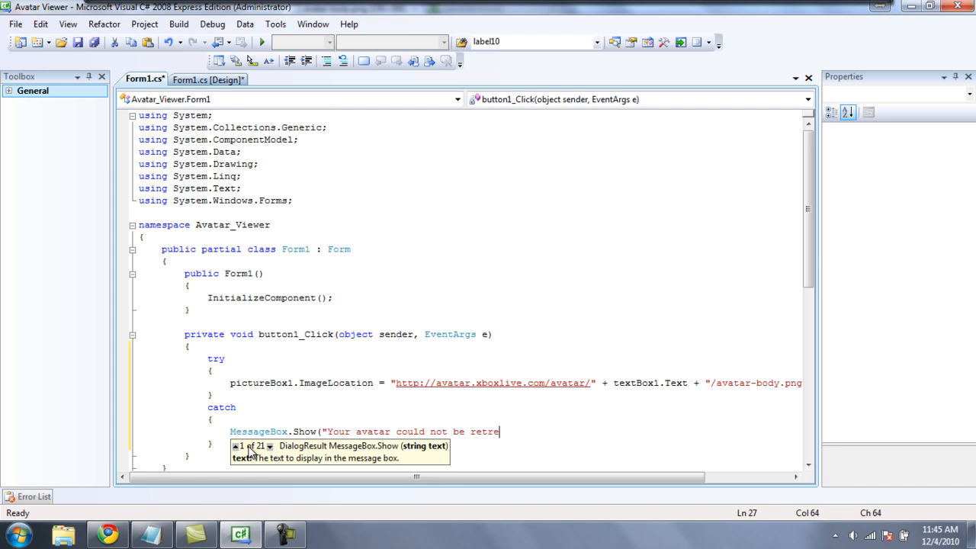
{"action": "type", "text": "ived"}
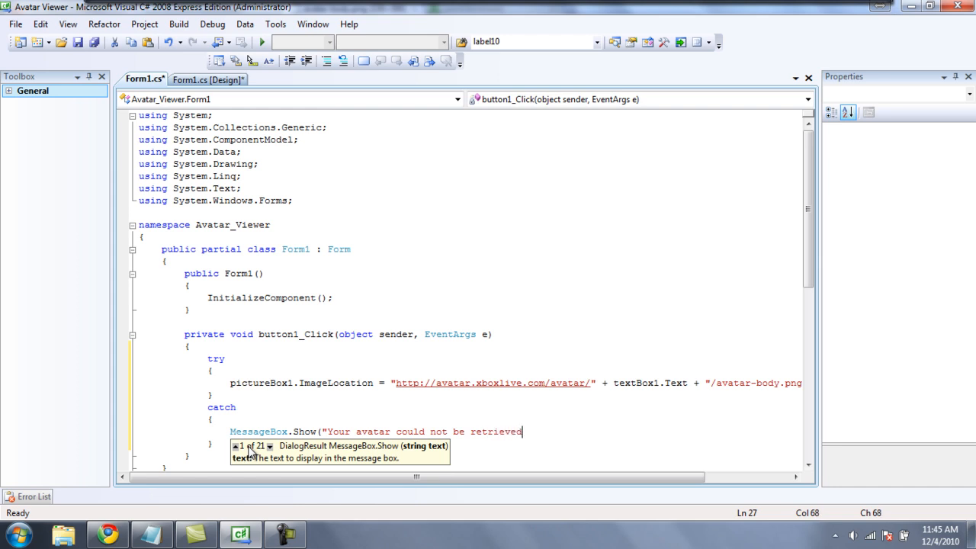
{"action": "type", "text": "\")"}
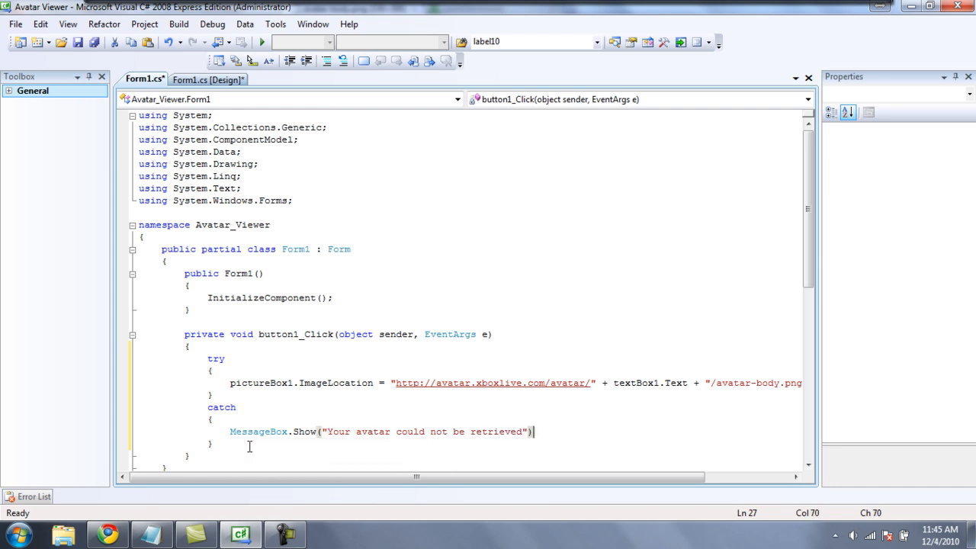
{"action": "type", "text": ";"}
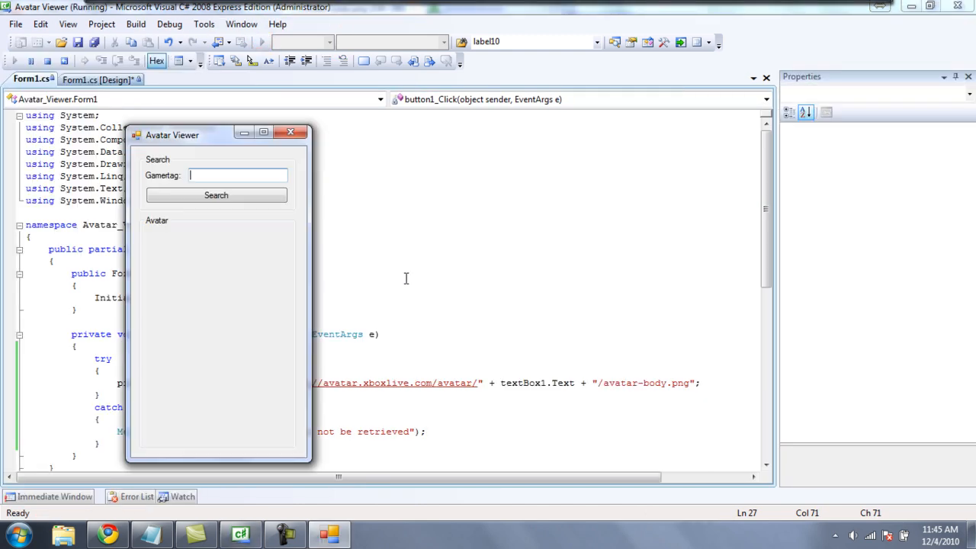
Search ExperimentSX in the rerun Avatar Viewer and drag its window around the screen.
{"action": "type", "text": "Experiment5X"}
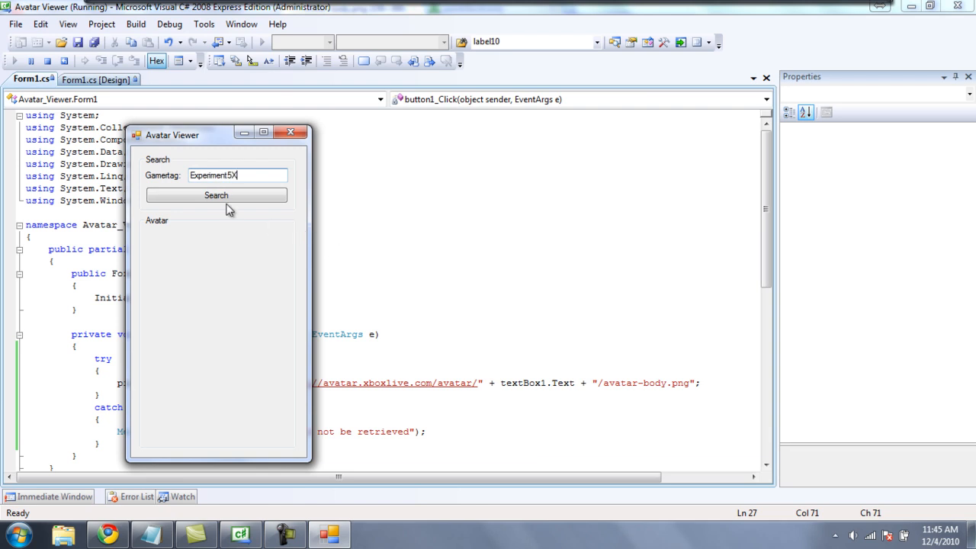
{"action": "left_click", "coordinate": [217, 195]}
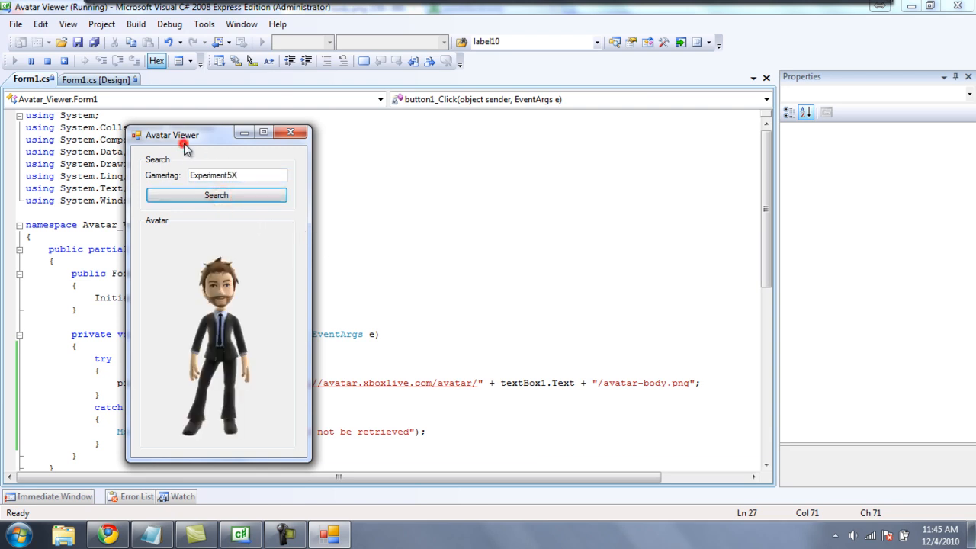
{"action": "left_click_drag", "start_coordinate": [171, 134], "coordinate": [503, 119]}
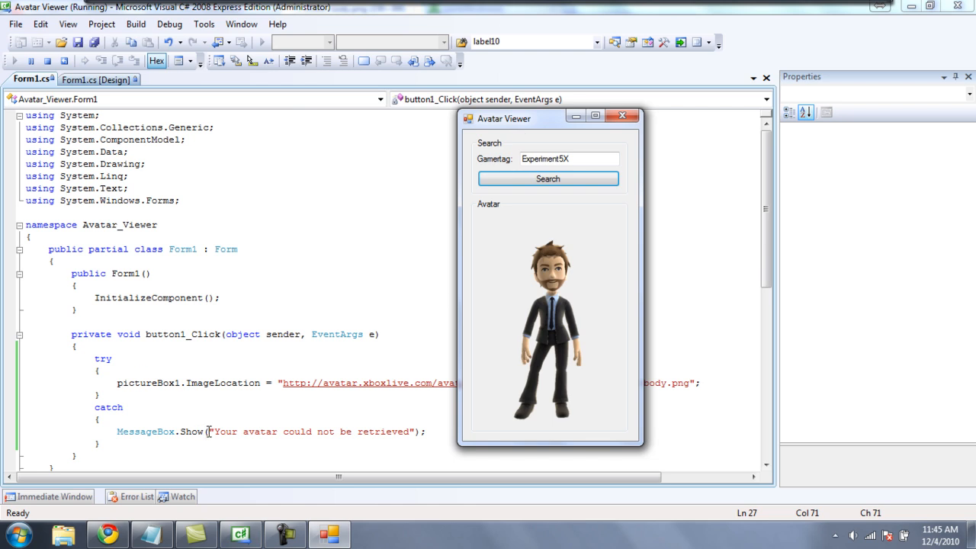
{"action": "mouse_move", "coordinate": [490, 238]}
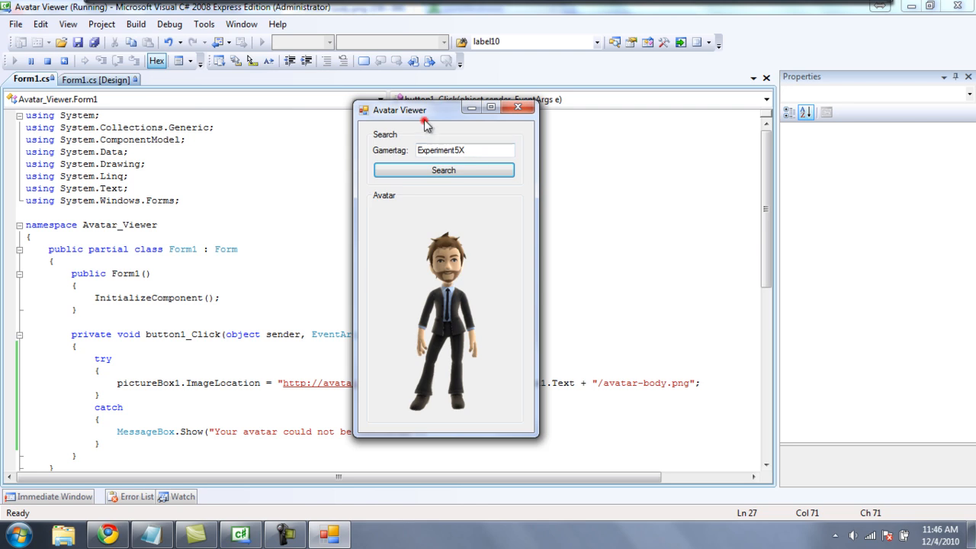
{"action": "left_click_drag", "start_coordinate": [399, 109], "coordinate": [339, 98]}
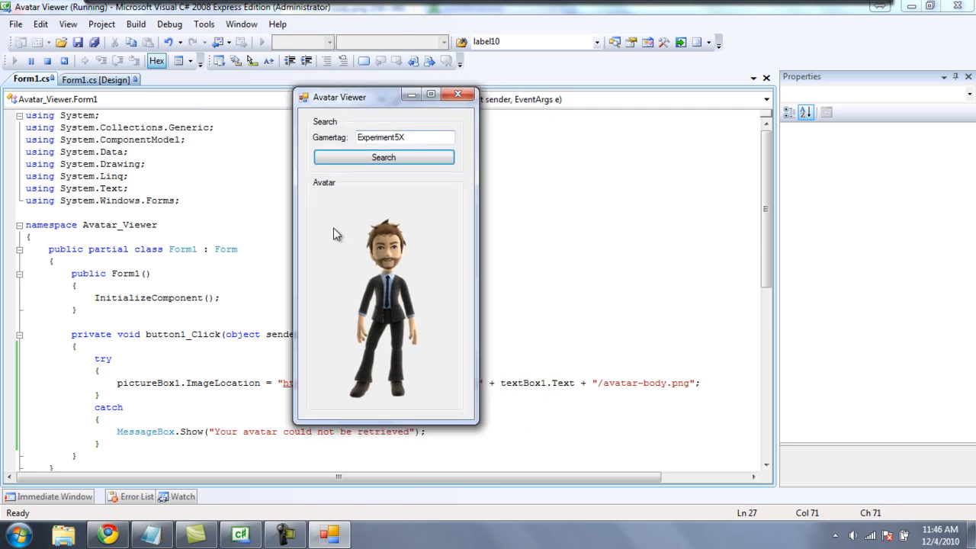
{"action": "mouse_move", "coordinate": [311, 398]}
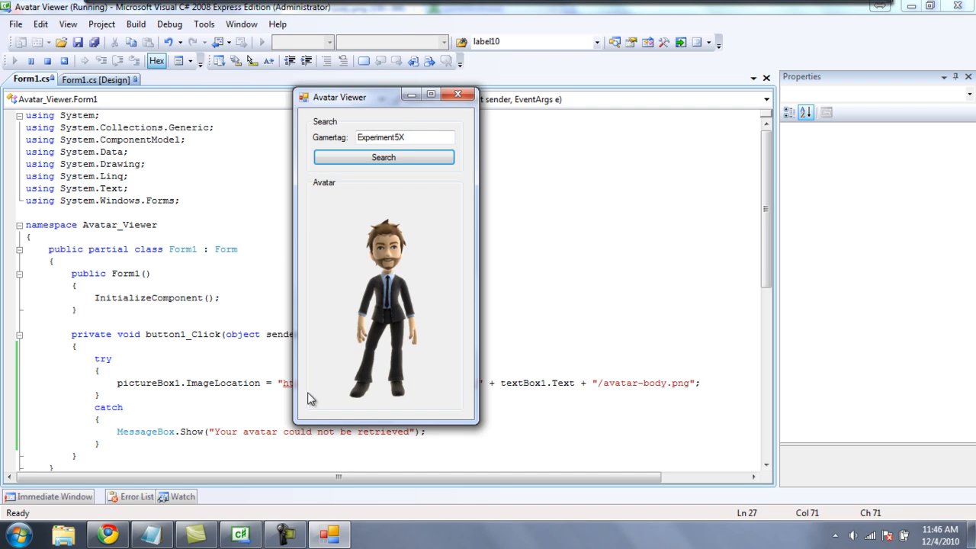